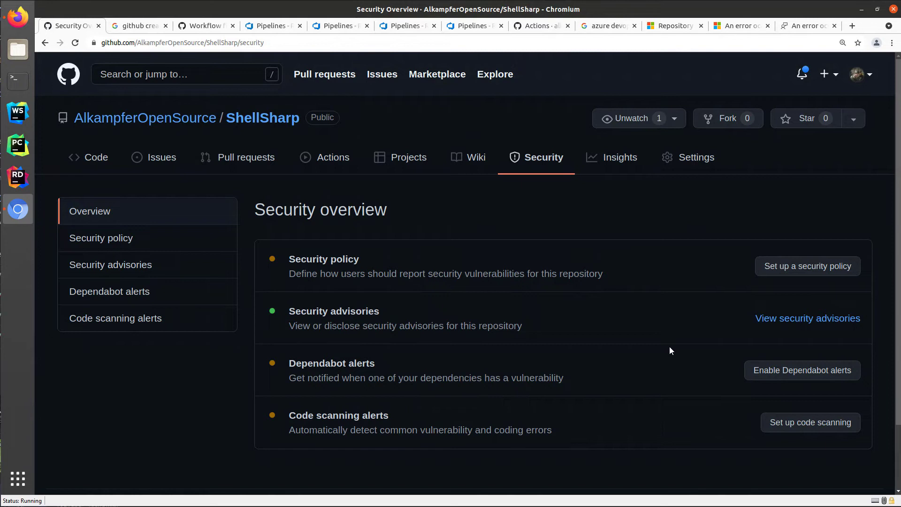
mouse_move(558, 210)
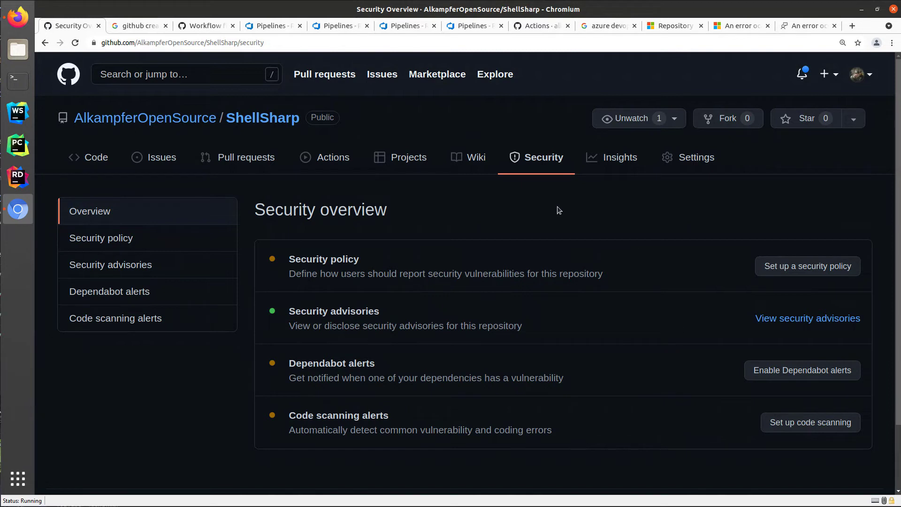
mouse_move(557, 199)
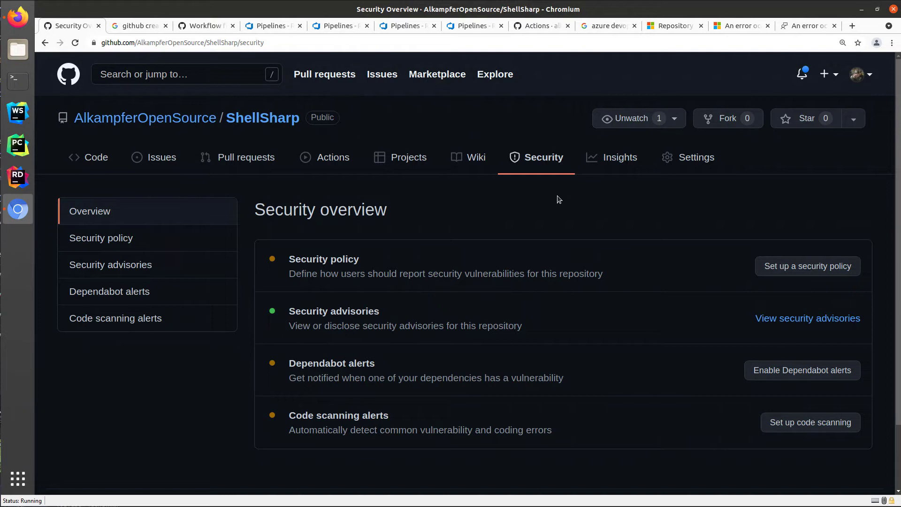
mouse_move(275, 137)
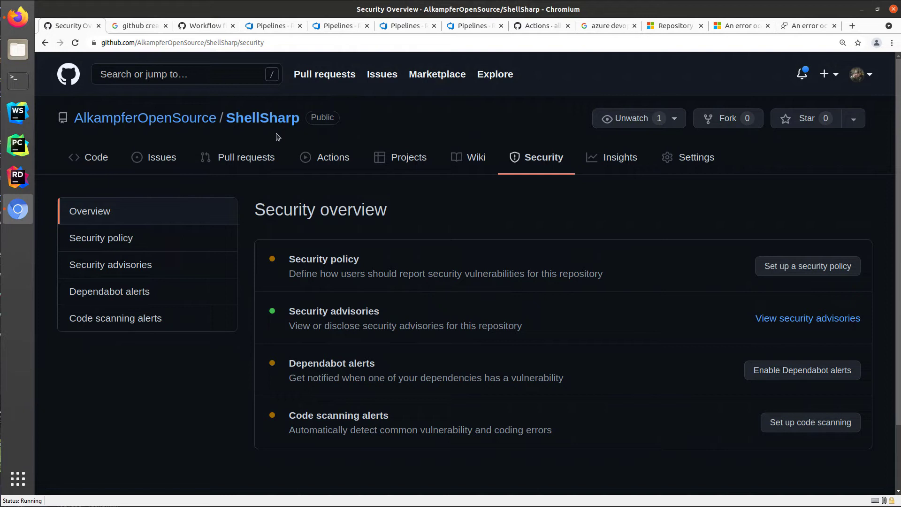
mouse_move(555, 164)
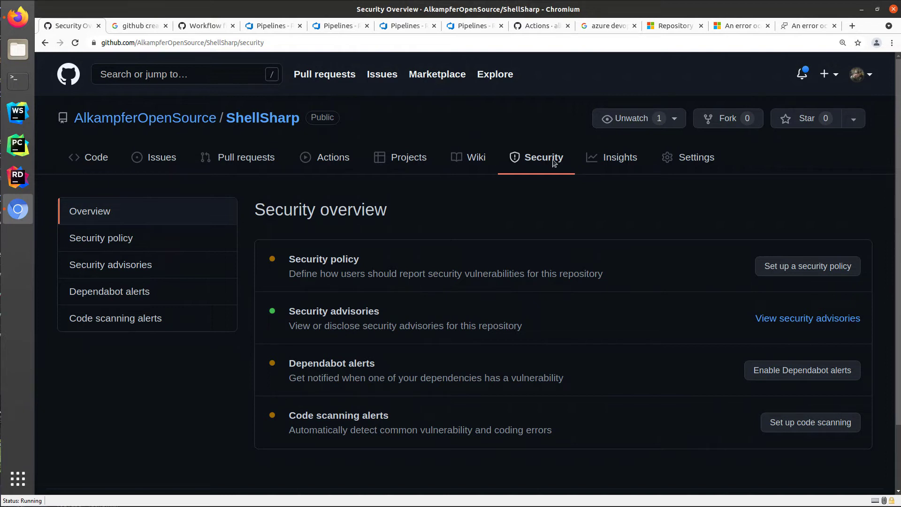
mouse_move(121, 323)
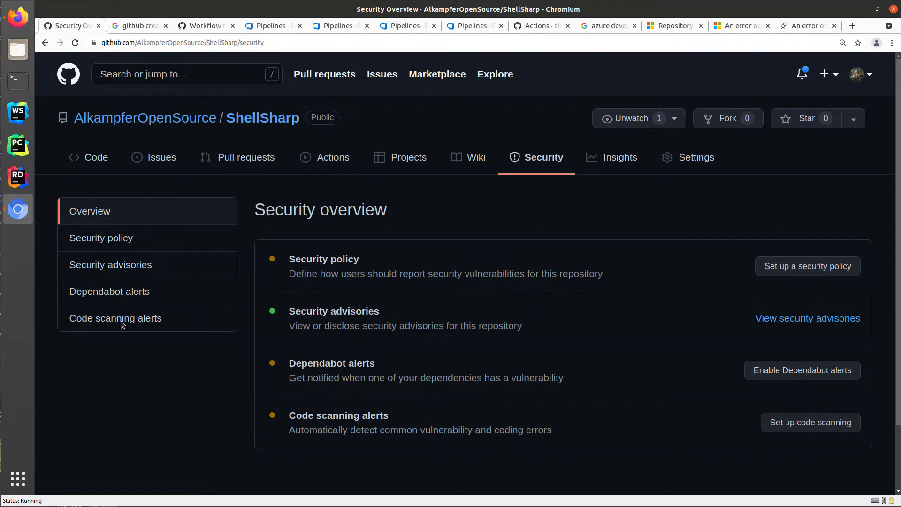
Show ShellSharp's code scanning alerts page listing the CodeQL Analysis workflow.
left_click(115, 318)
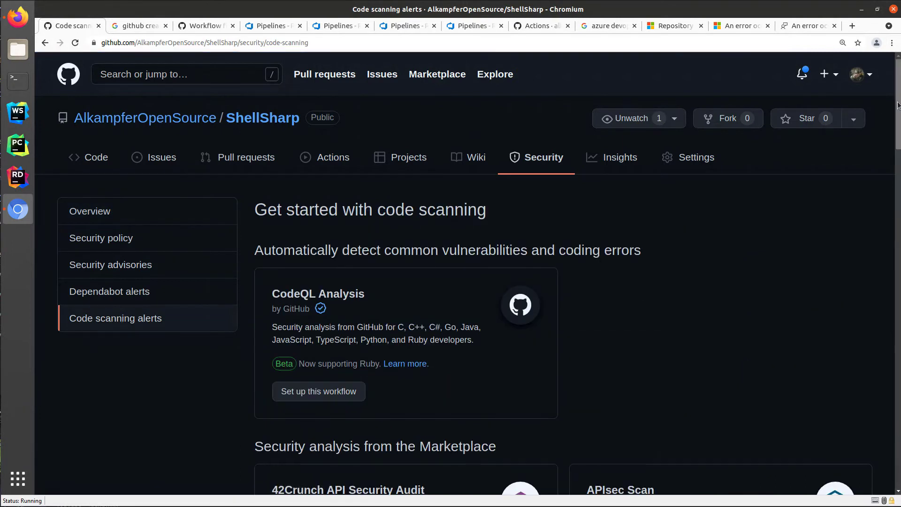
scroll("down", 3)
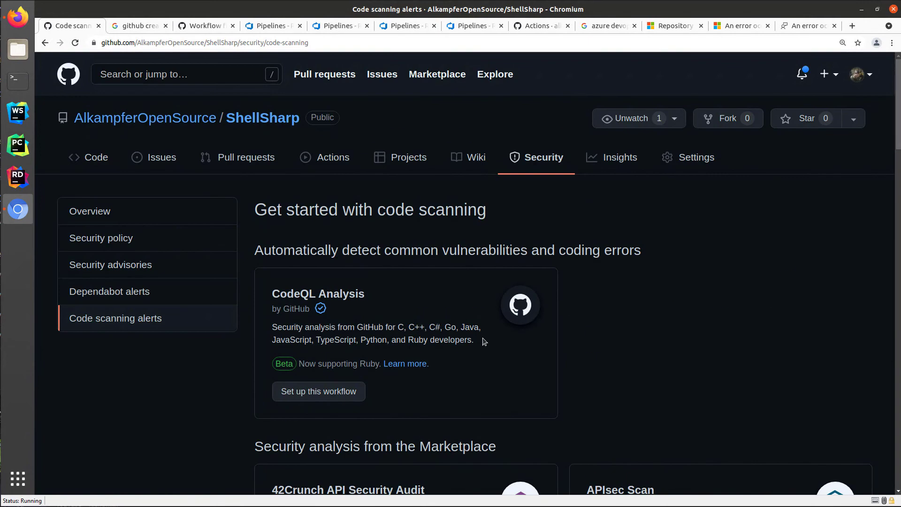
mouse_move(320, 284)
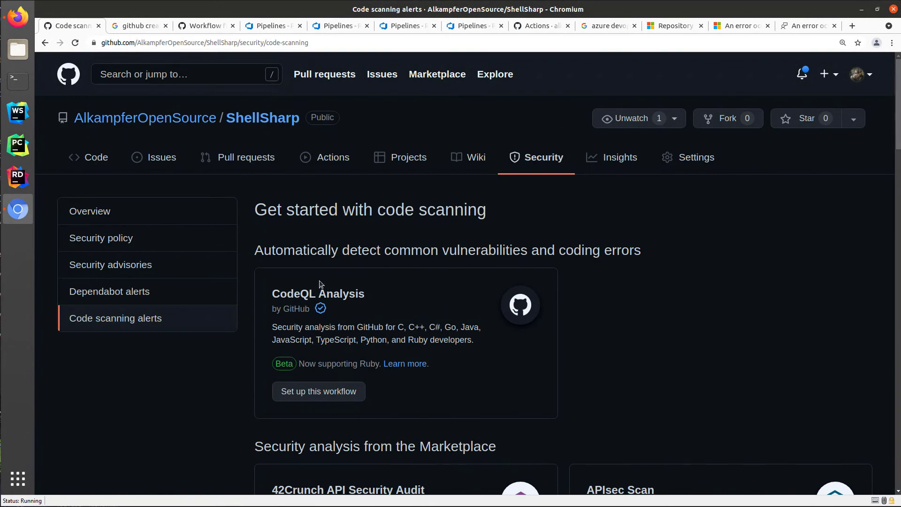
mouse_move(273, 293)
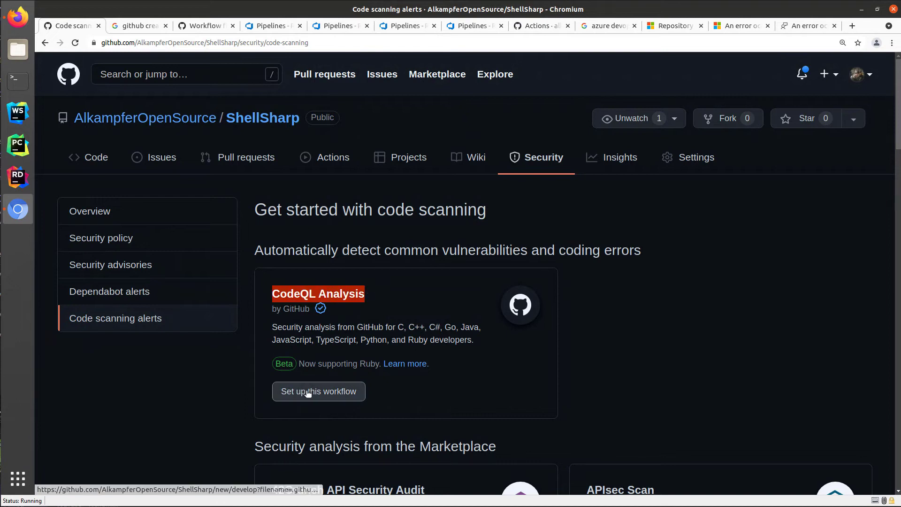
Set up the CodeQL Analysis workflow and read through the generated codeql-analysis.yml template.
left_click(318, 392)
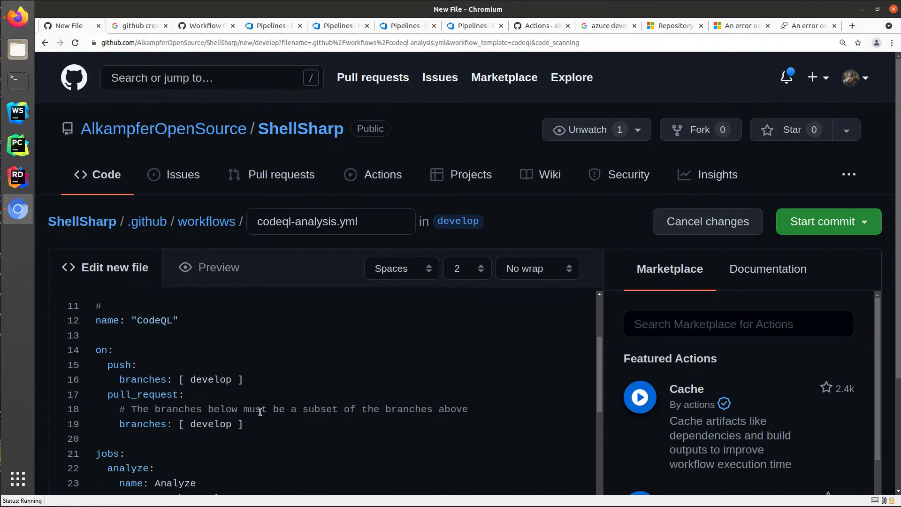
scroll("down", 3)
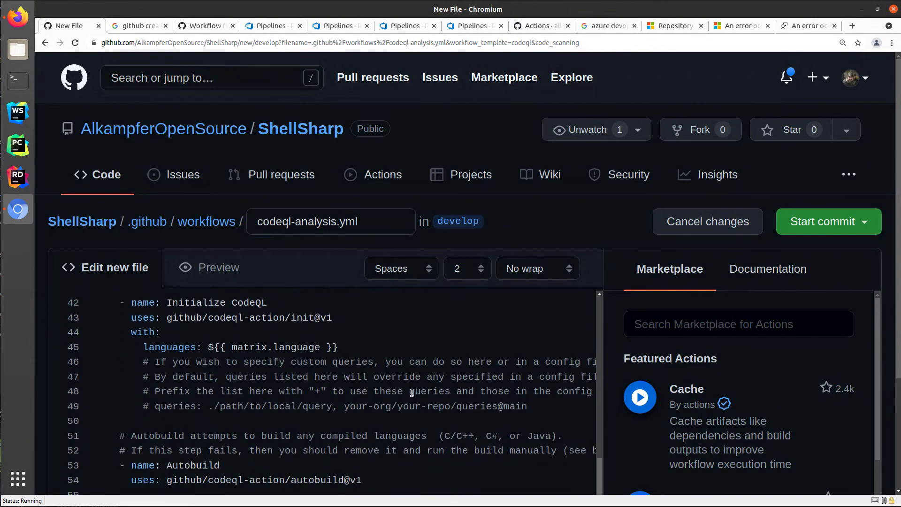
scroll("down", 3)
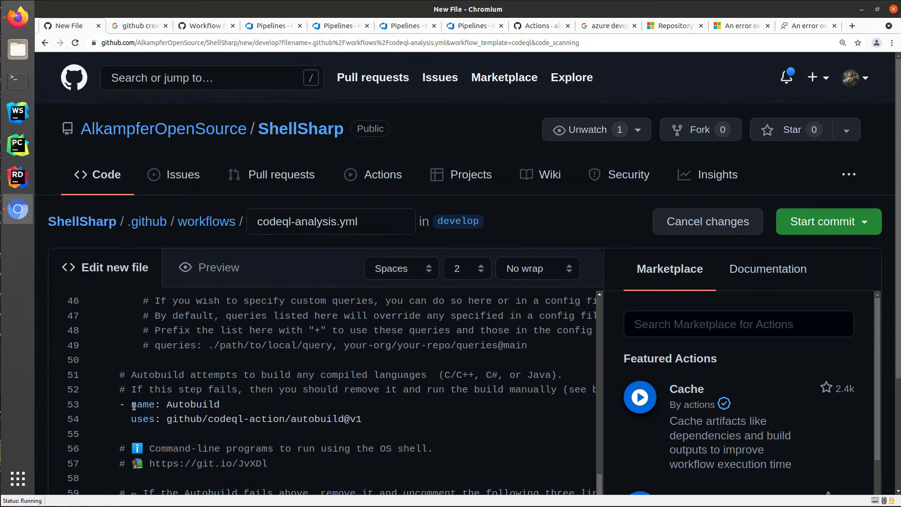
left_click_drag(132, 403, 360, 418)
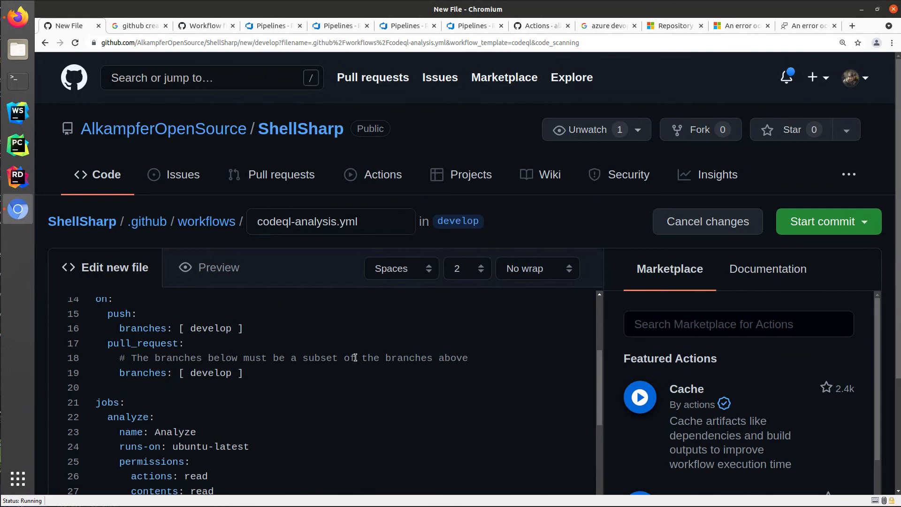
Stage the workflow commit on a new branch named codeql with a pull request.
left_click(820, 222)
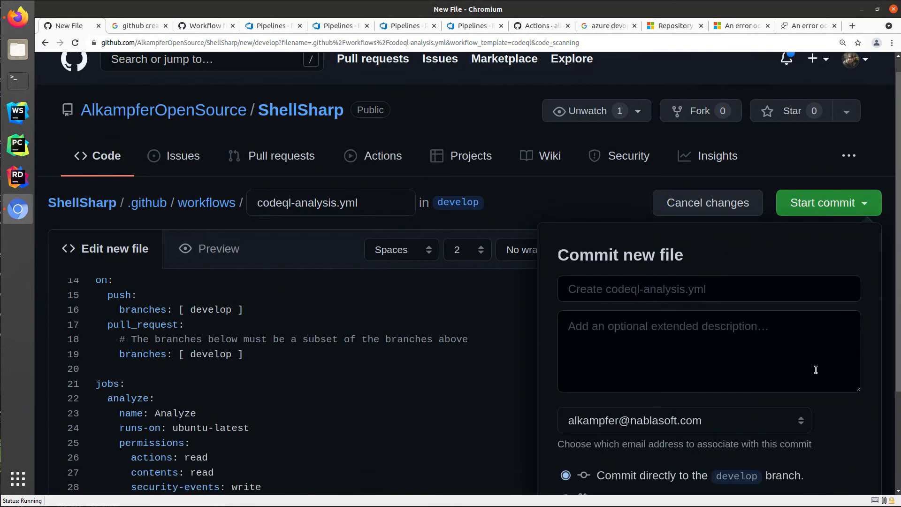
left_click(564, 394)
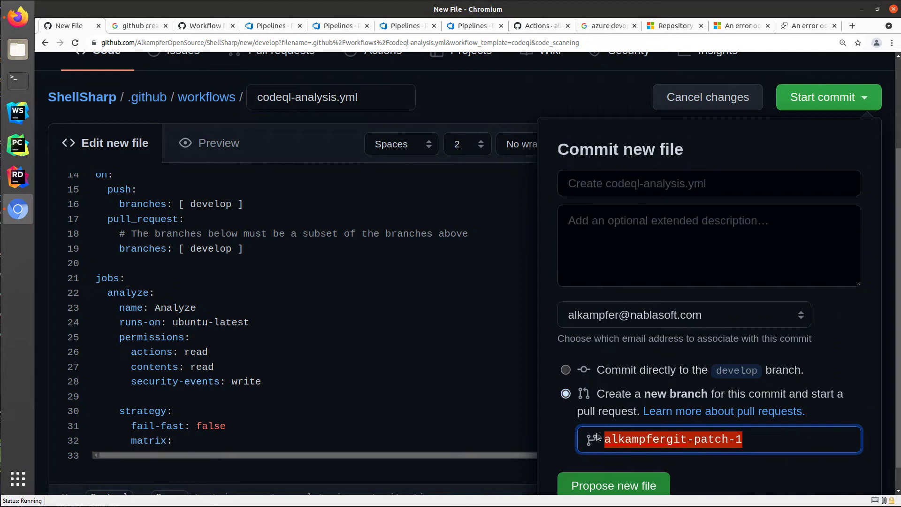
type("c")
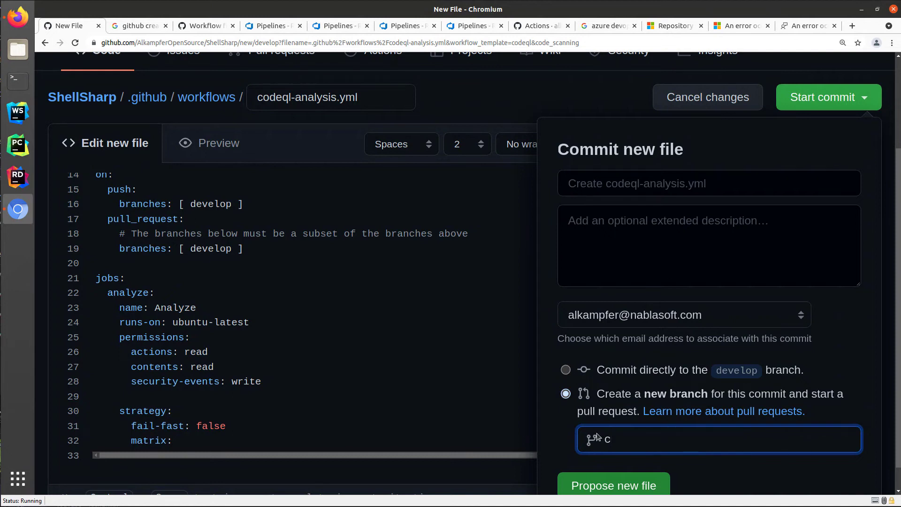
type("odeql")
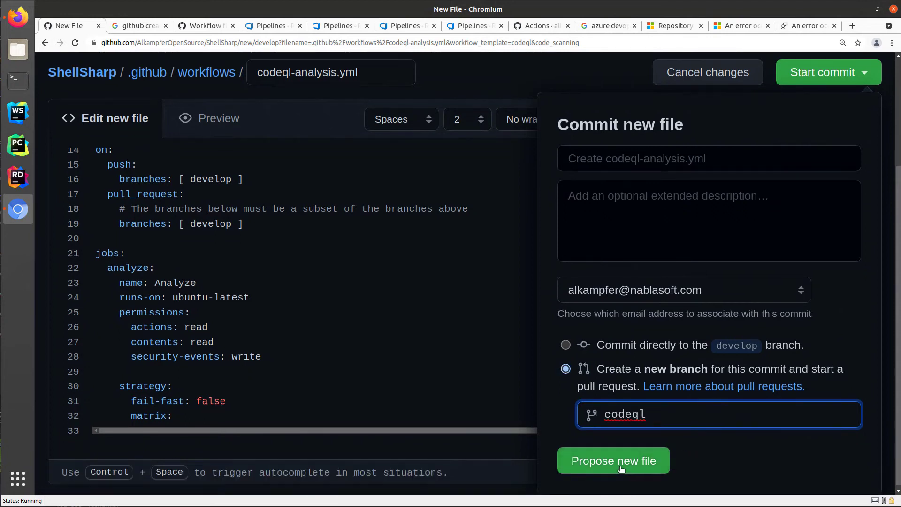
Propose the new file and create pull request #1 from codeql into develop.
left_click(613, 460)
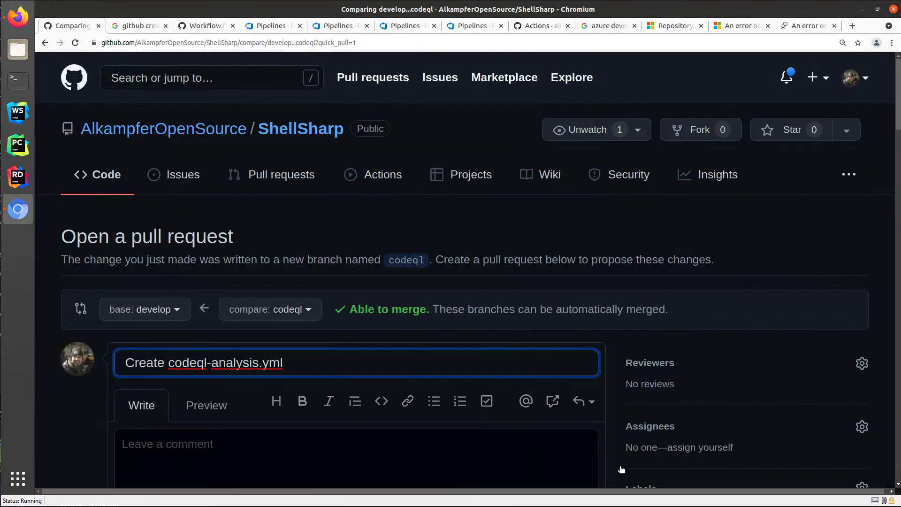
mouse_move(314, 246)
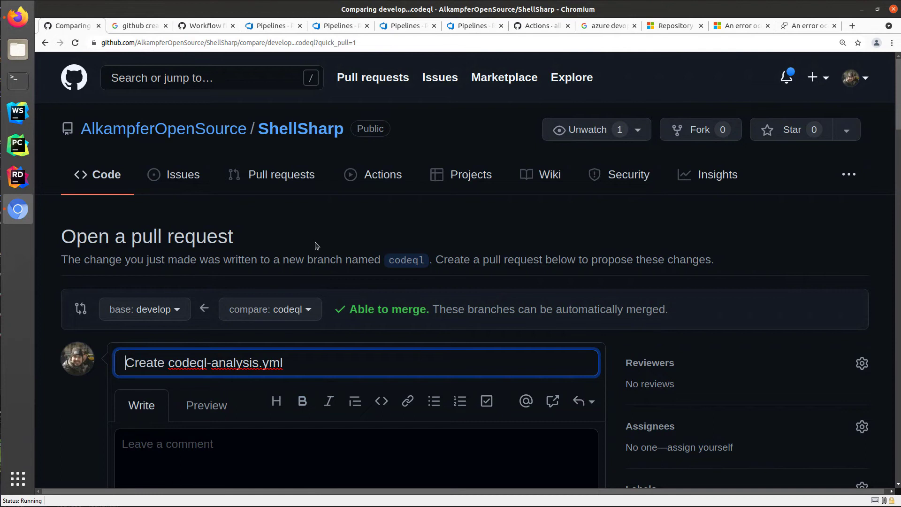
scroll("down", 3)
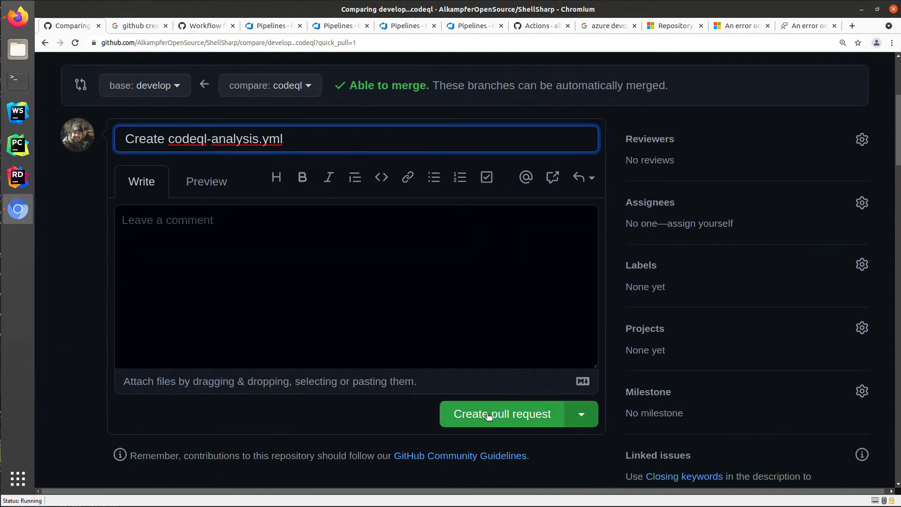
left_click(501, 414)
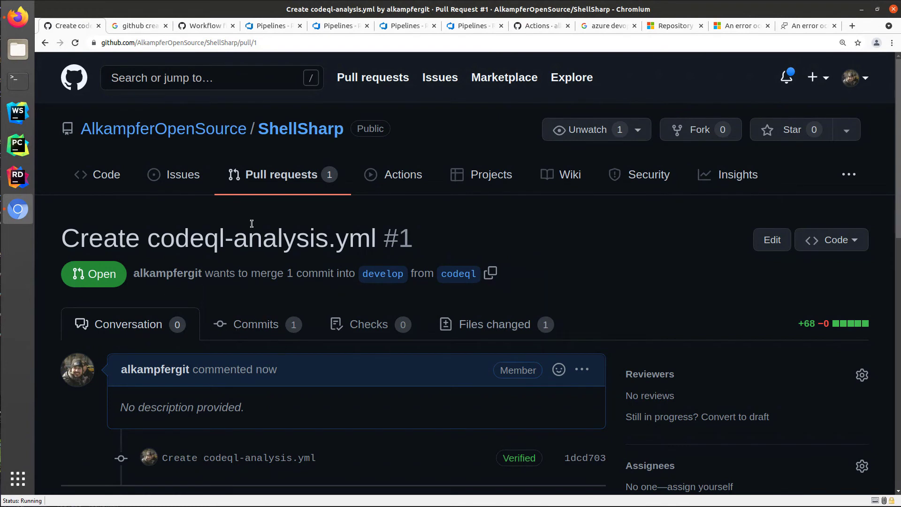
mouse_move(403, 175)
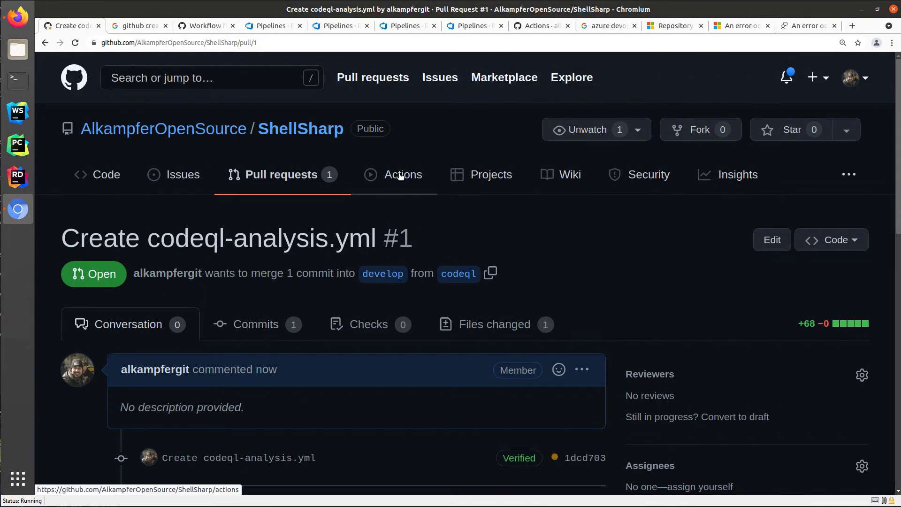
In Actions, follow the in-progress 'Create codeql-analysis.yml' run's Analyze (csharp) job log.
left_click(402, 175)
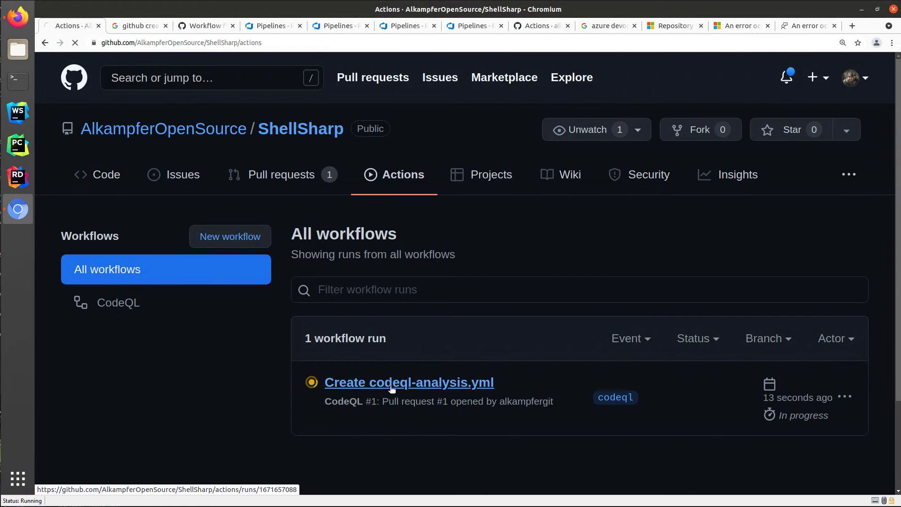
left_click(409, 382)
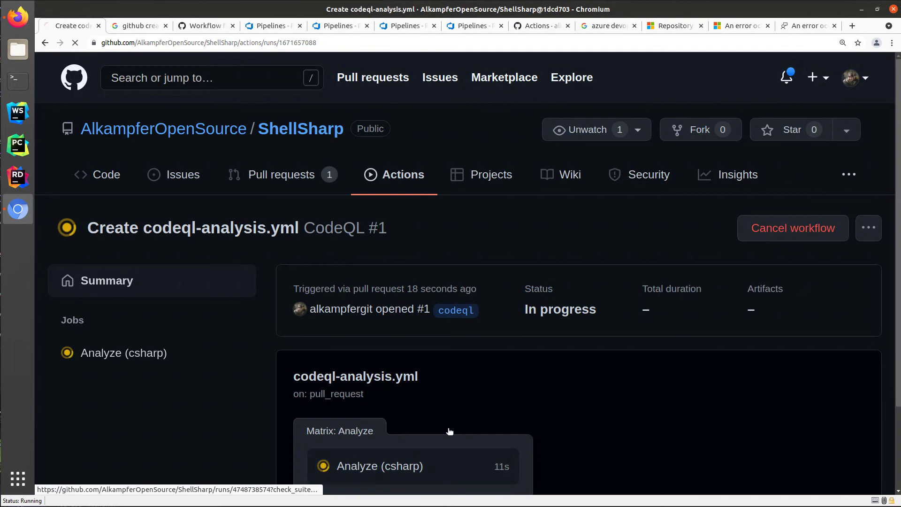
left_click(380, 465)
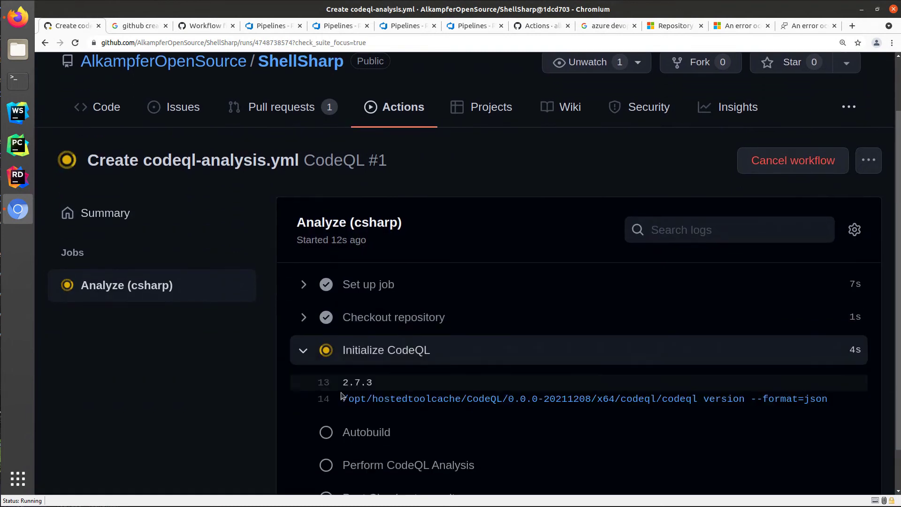
Inspect the Autobuild step's NETSDK1005 build error in the job log.
scroll("down", 3)
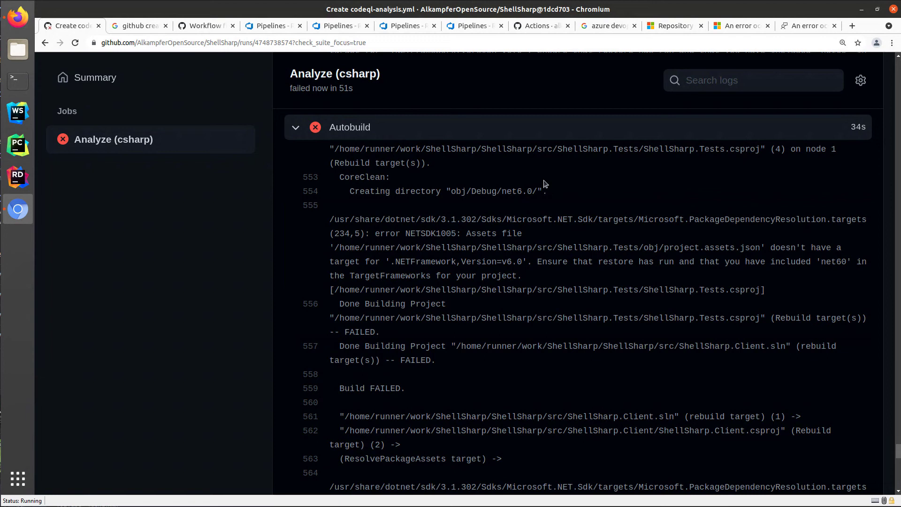
mouse_move(373, 130)
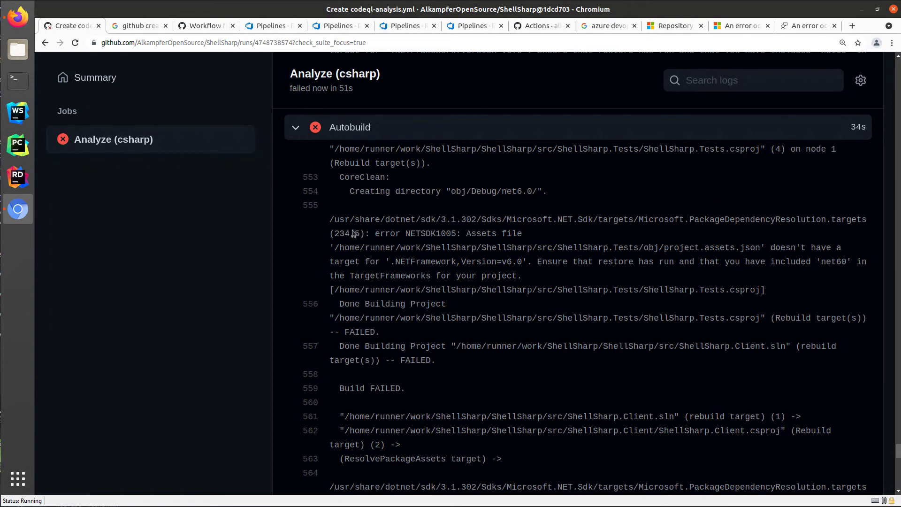
mouse_move(332, 228)
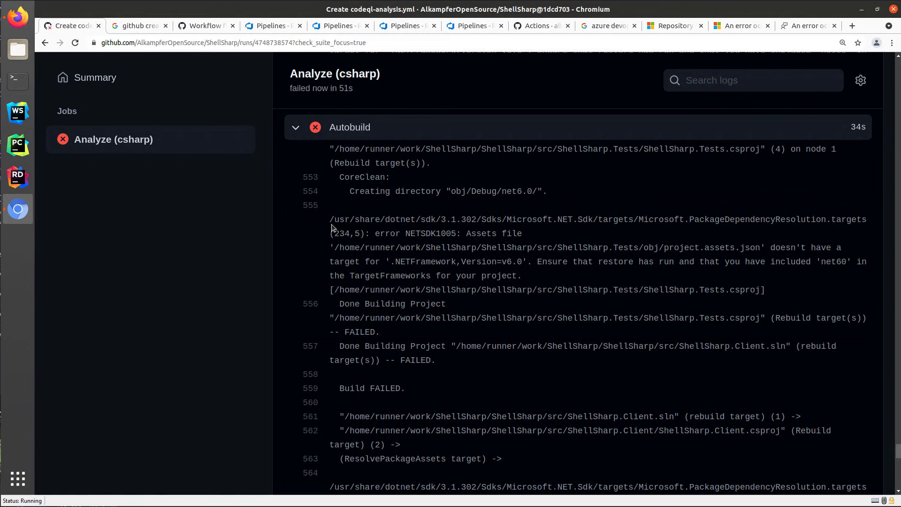
mouse_move(544, 283)
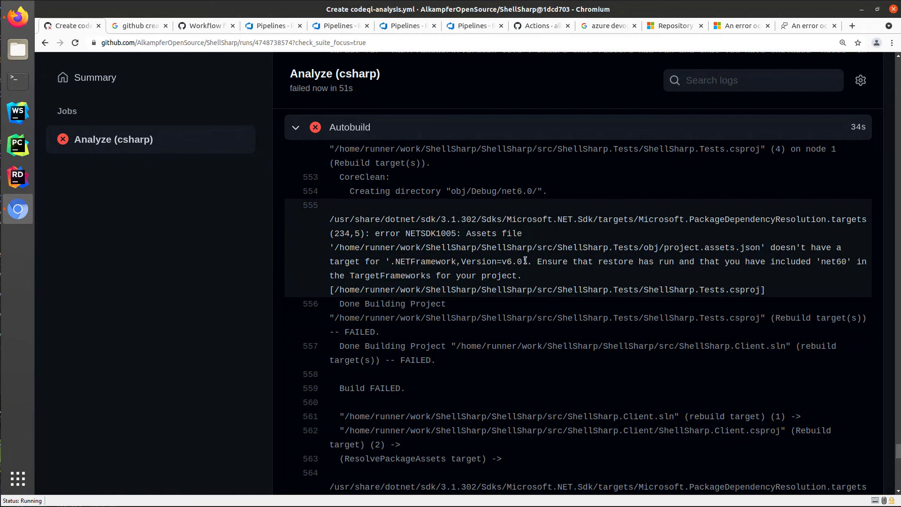
double_click(457, 261)
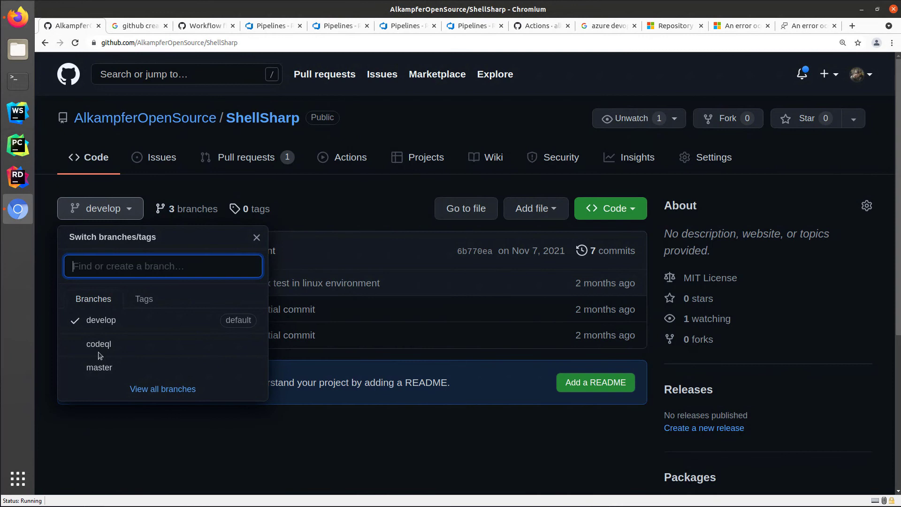
Navigate to .github/workflows/codeql-analysis.yml on the codeql branch and edit it.
left_click(99, 344)
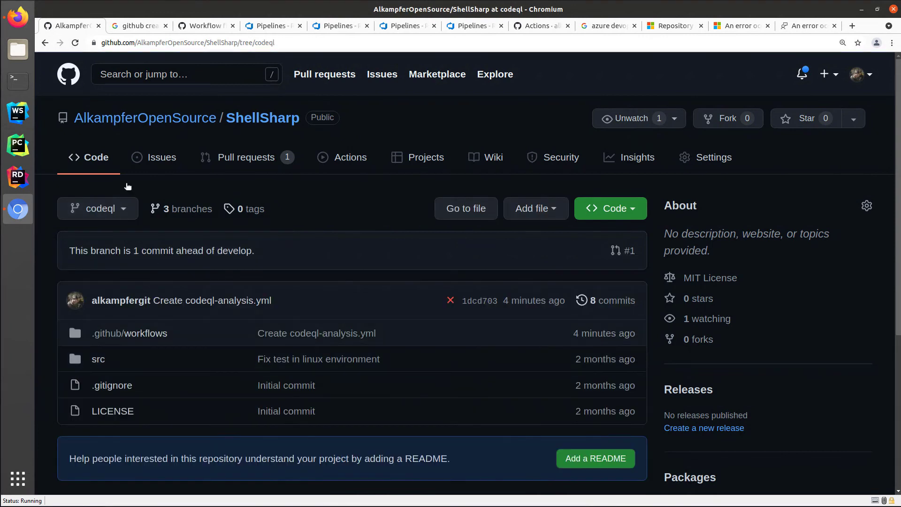
left_click(129, 332)
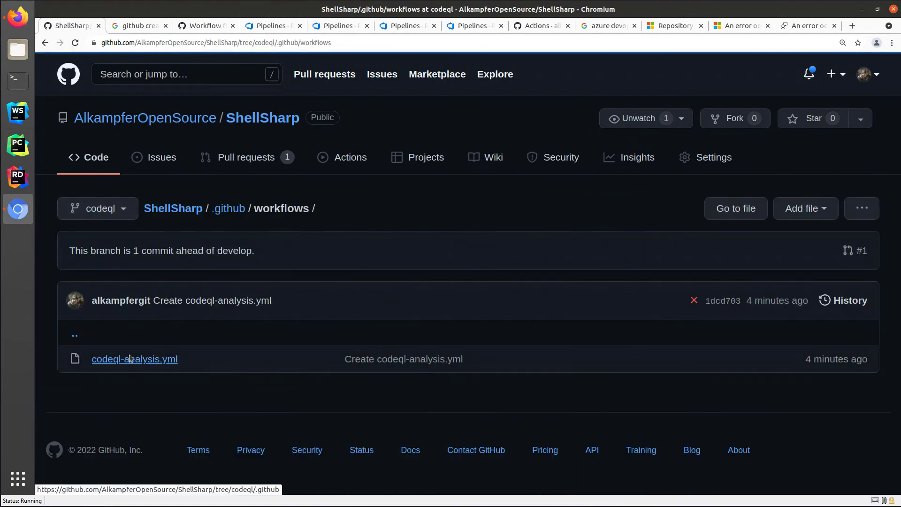
left_click(134, 358)
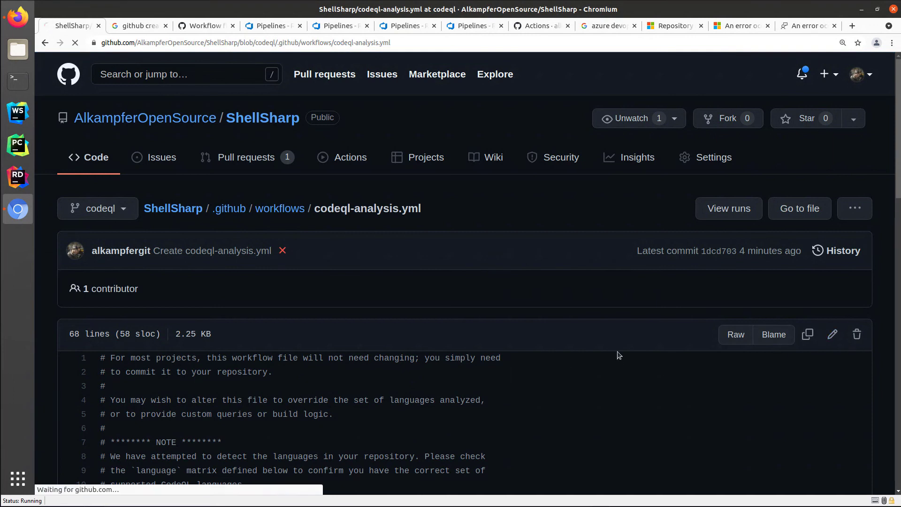
left_click(831, 334)
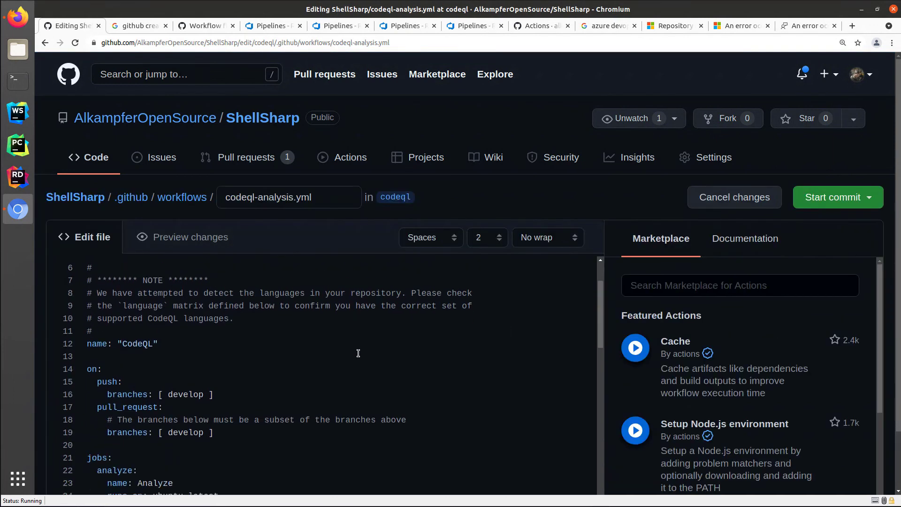
Add a Setup dotnet step using actions/setup-dotnet@v1 with dotnet-version '6.0.x' before Autobuild.
key("ctrl+plus")
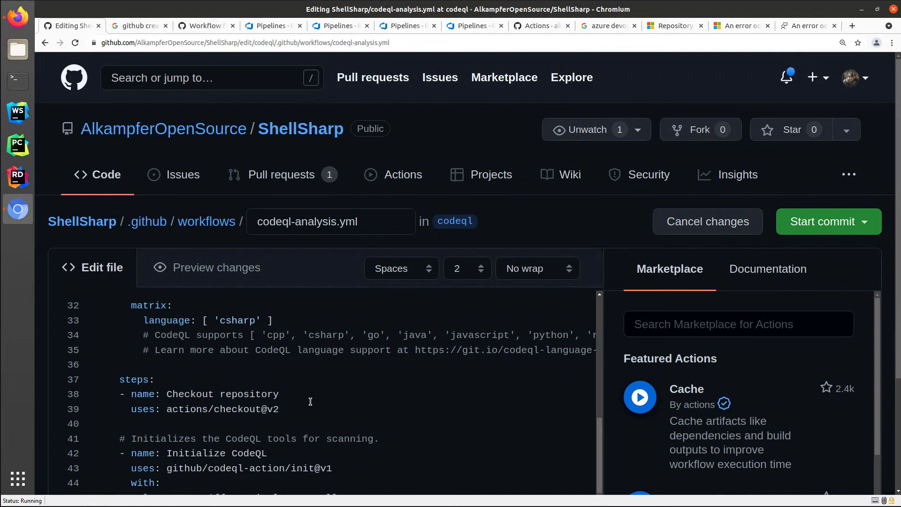
scroll("down", 3)
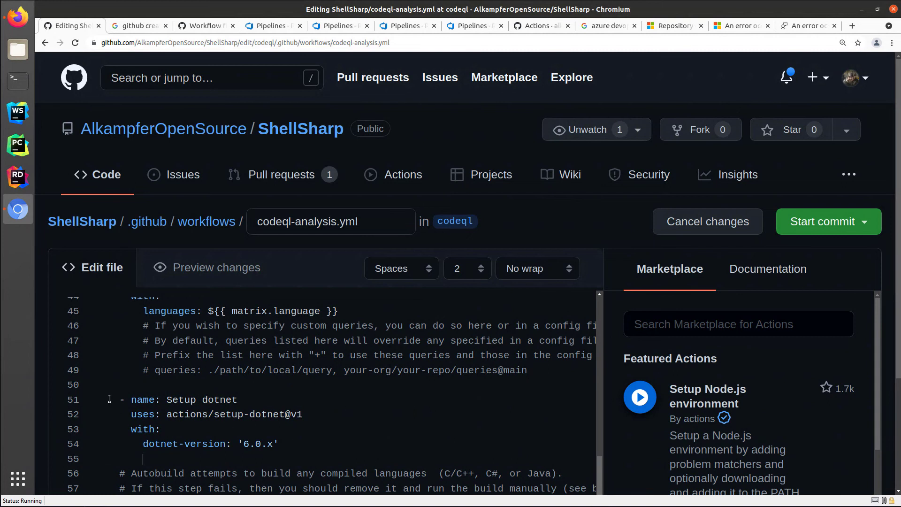
mouse_move(319, 417)
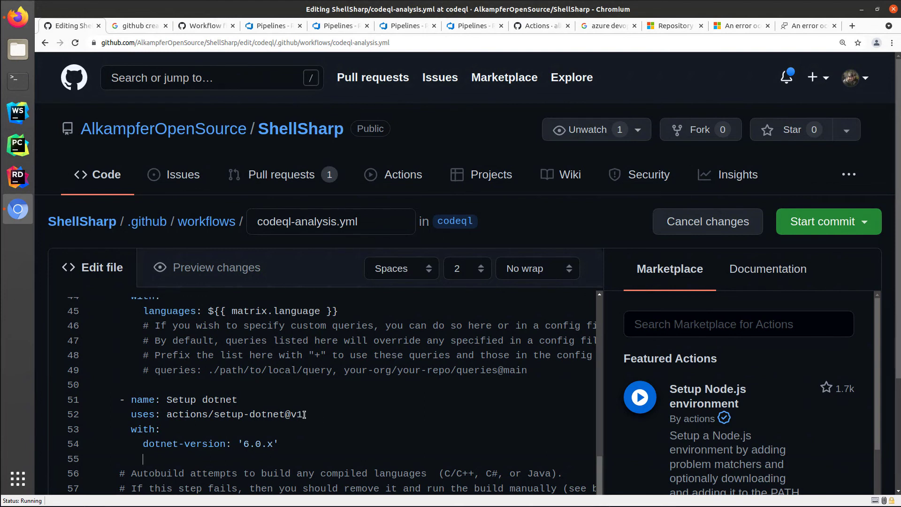
double_click(293, 414)
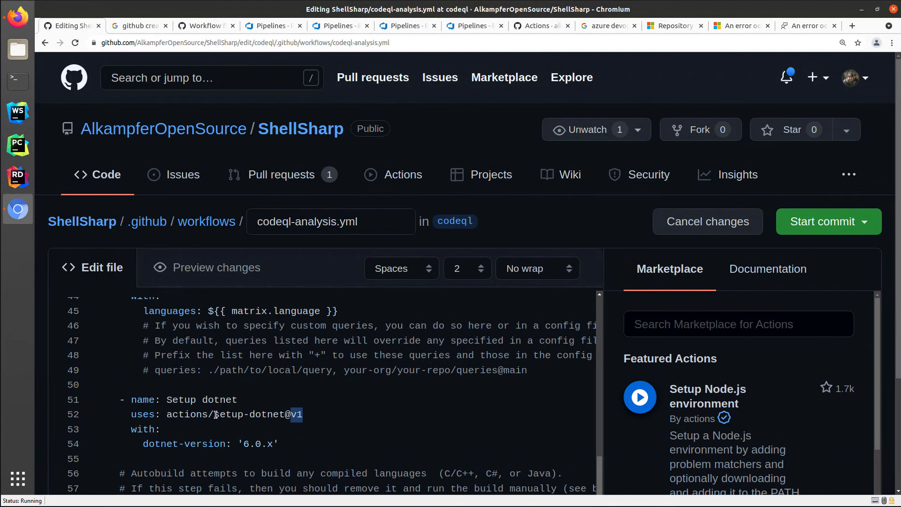
double_click(248, 414)
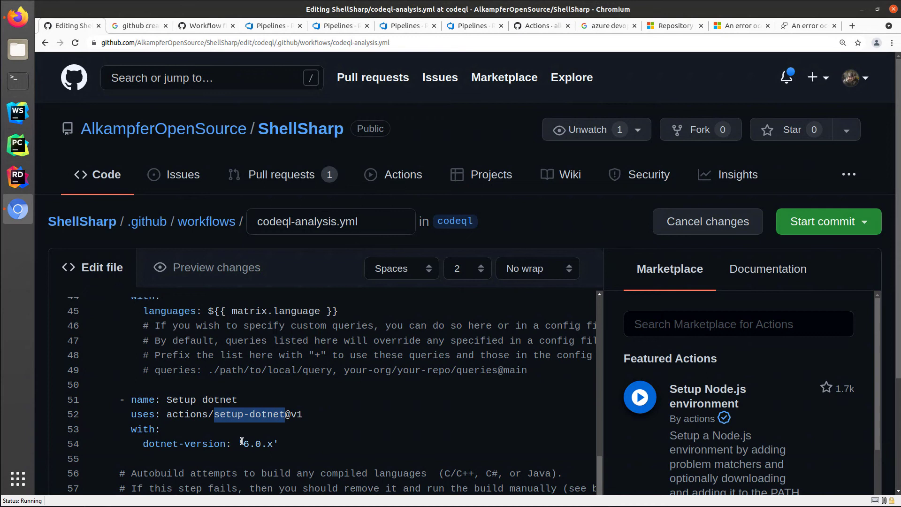
left_click(283, 442)
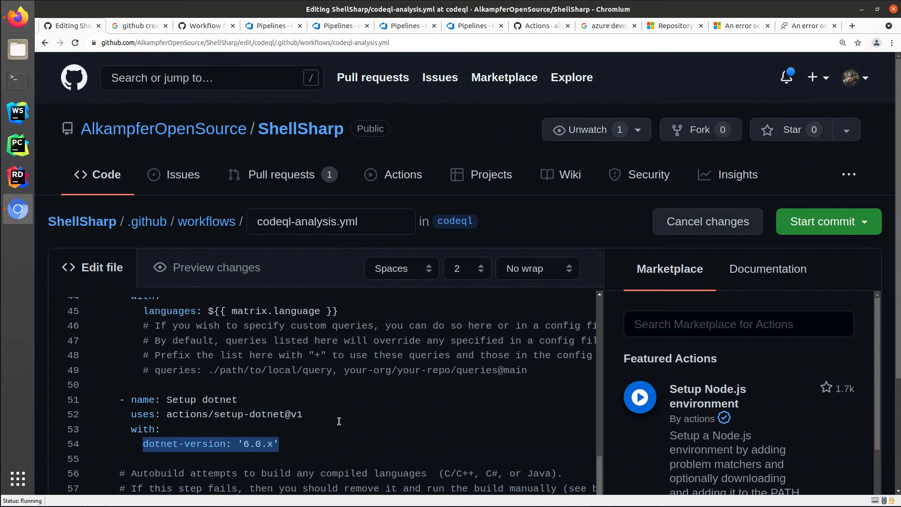
scroll("down", 3)
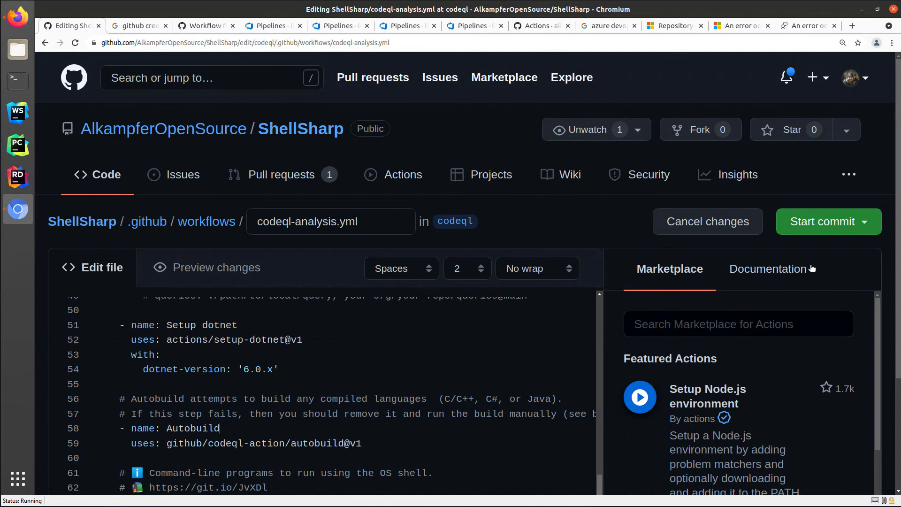
Commit the Setup dotnet change directly to the codeql branch.
left_click(821, 221)
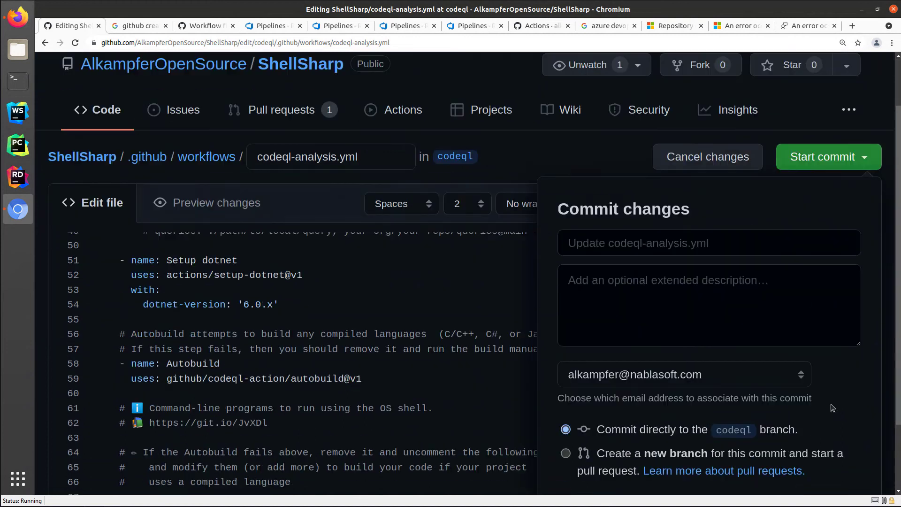
scroll("down", 3)
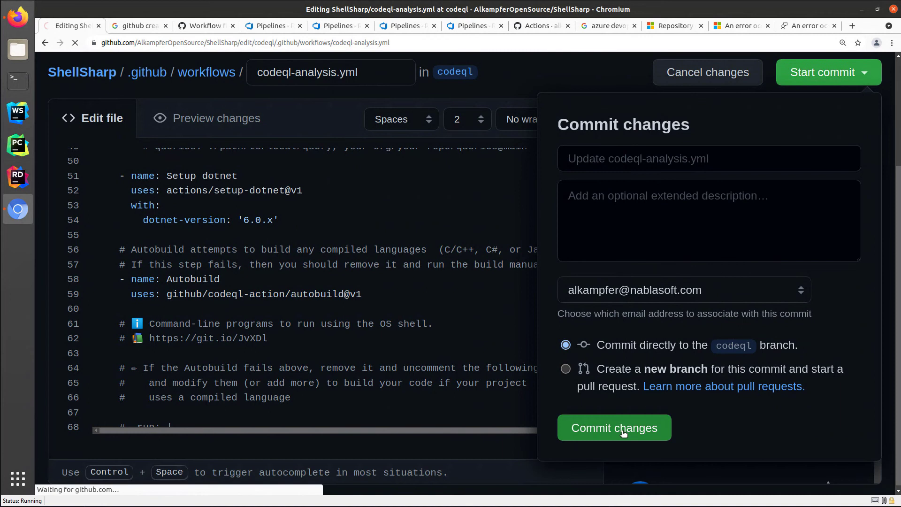
left_click(614, 428)
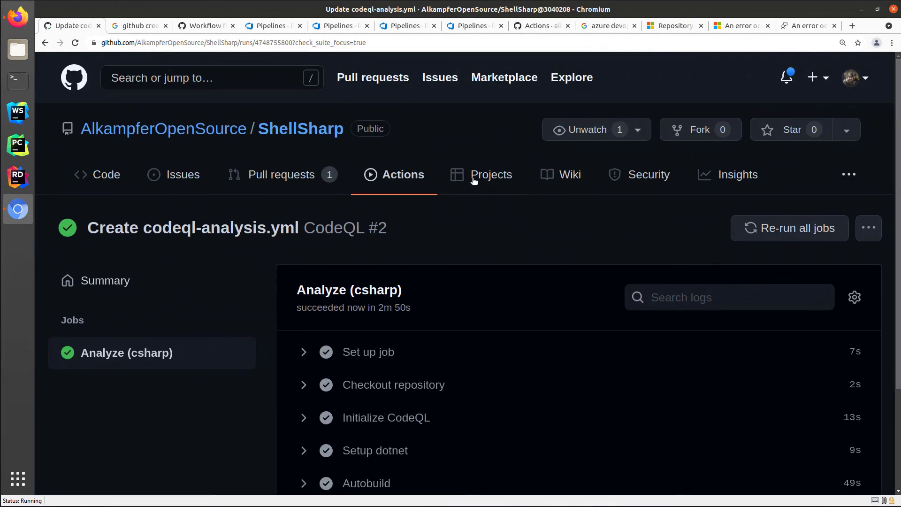
View Security code scanning results: the PR #1 CodeQL scan with 486/420 lines scanned and 0 alerts.
left_click(649, 175)
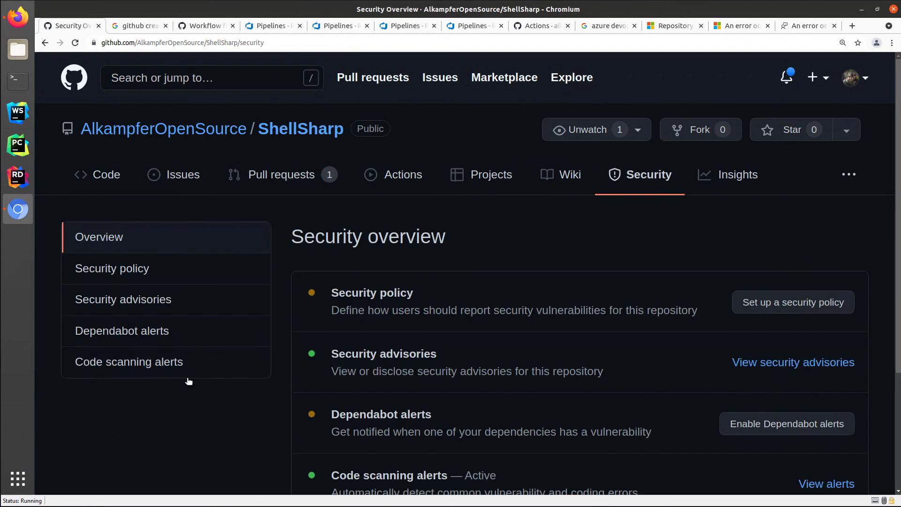
left_click(128, 361)
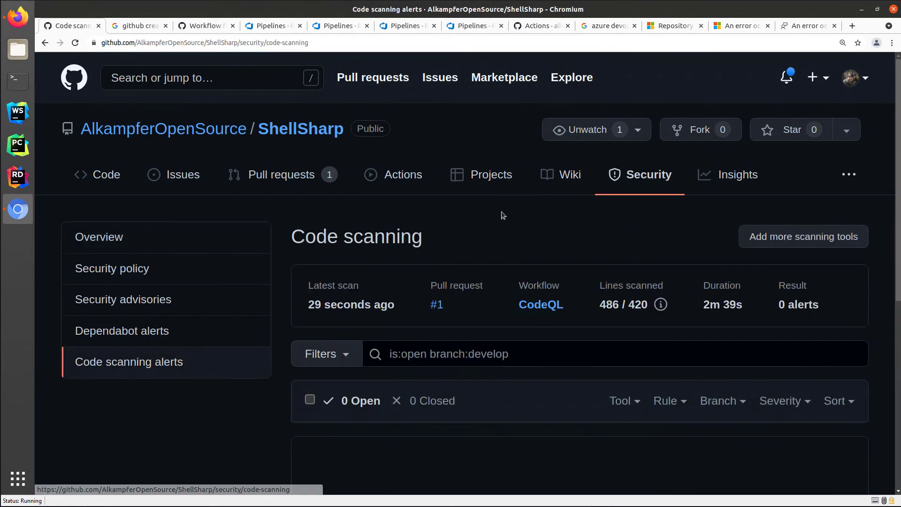
mouse_move(513, 233)
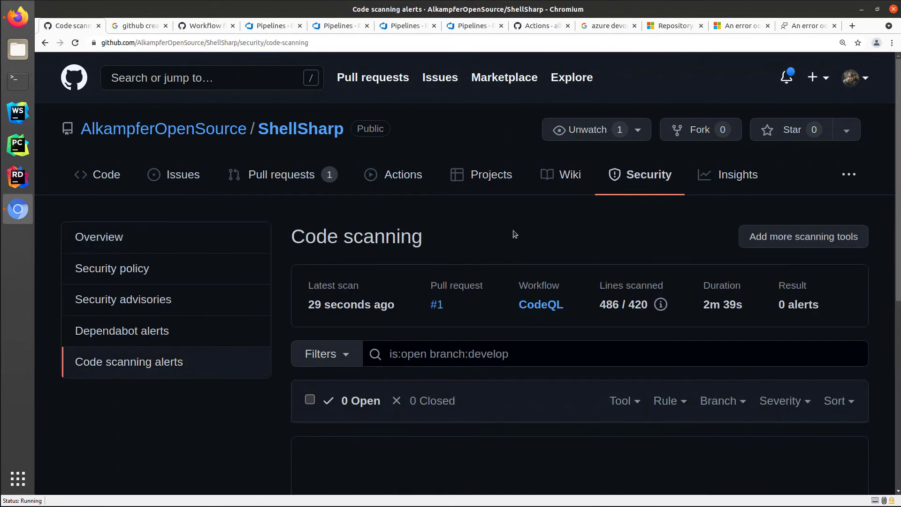
mouse_move(274, 303)
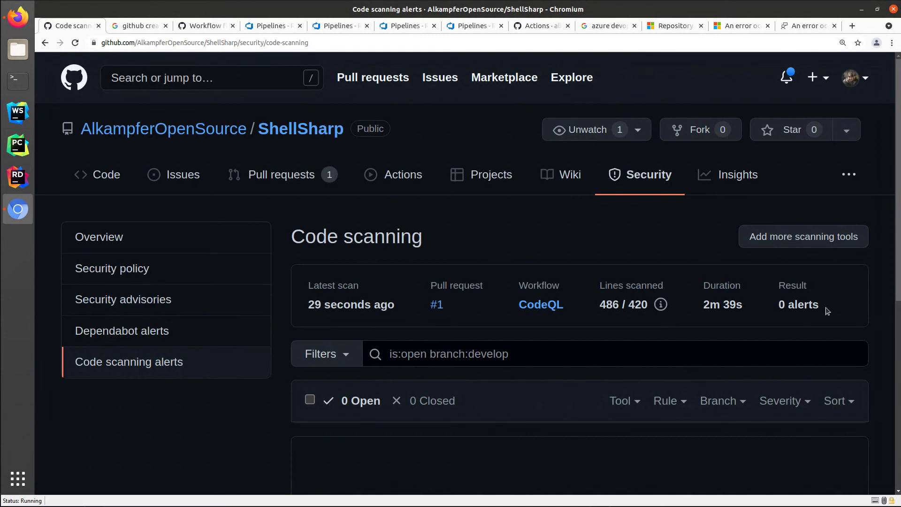
mouse_move(639, 324)
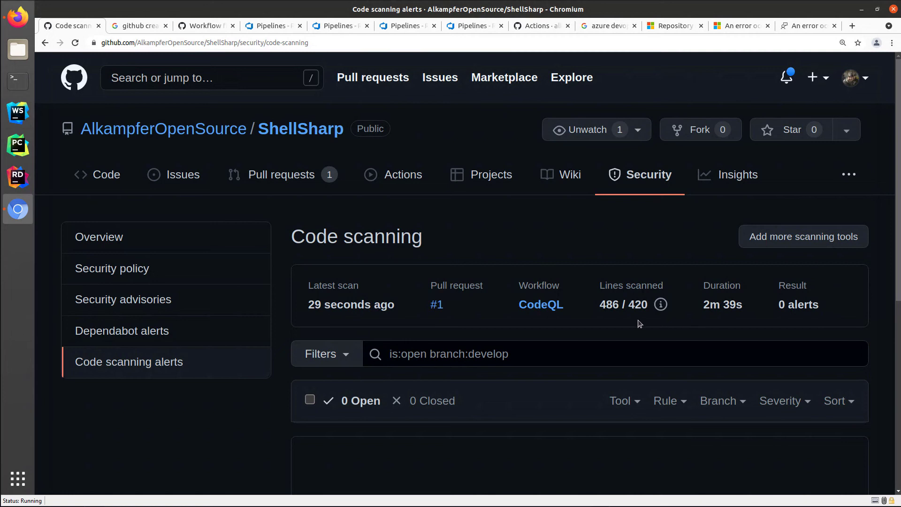
double_click(606, 304)
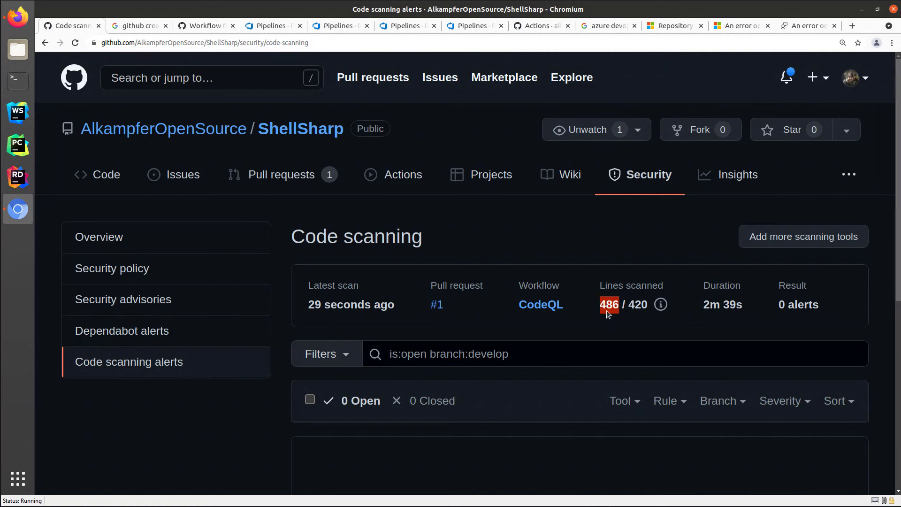
mouse_move(292, 319)
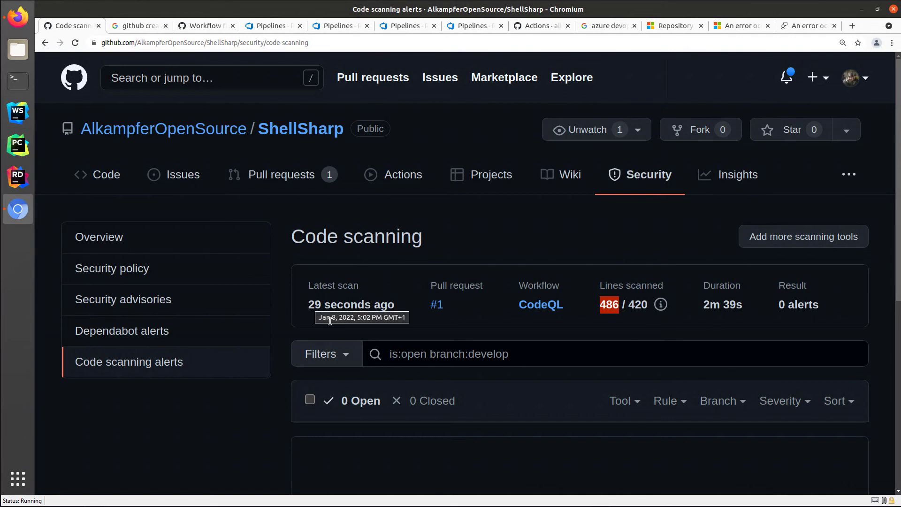
mouse_move(338, 301)
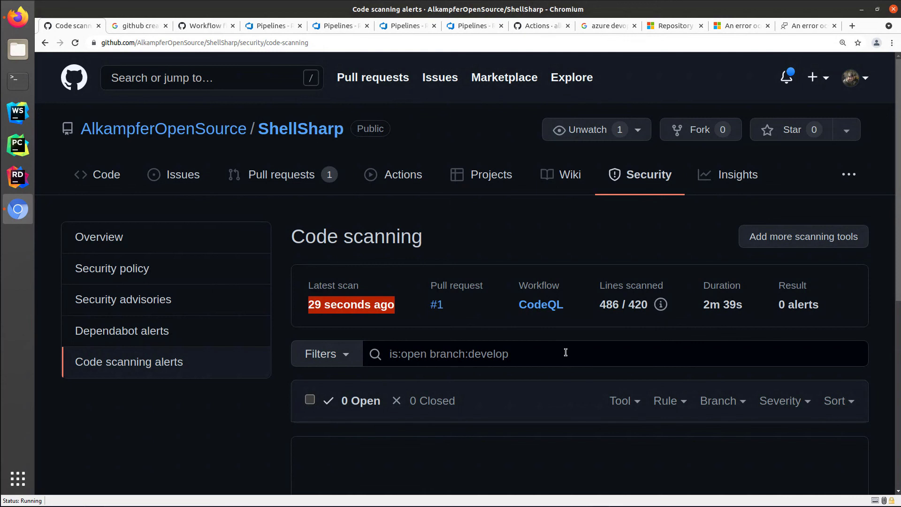
mouse_move(551, 247)
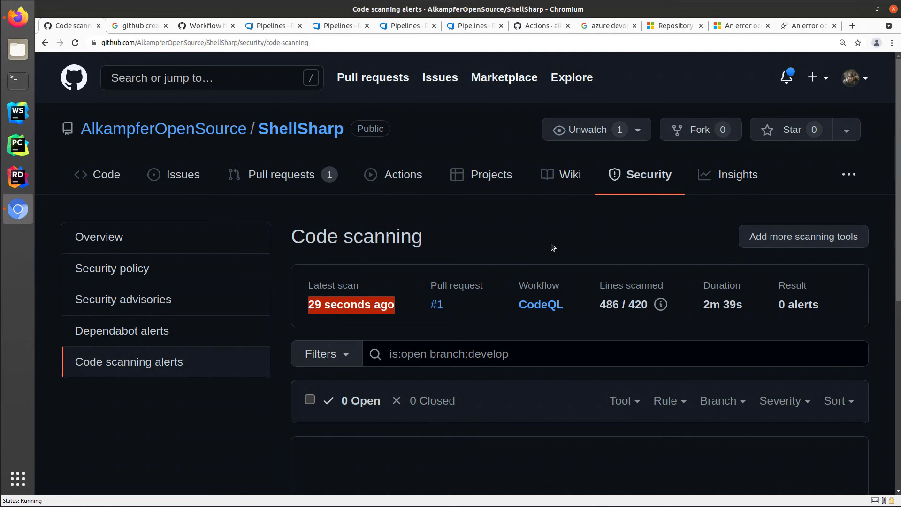
mouse_move(550, 251)
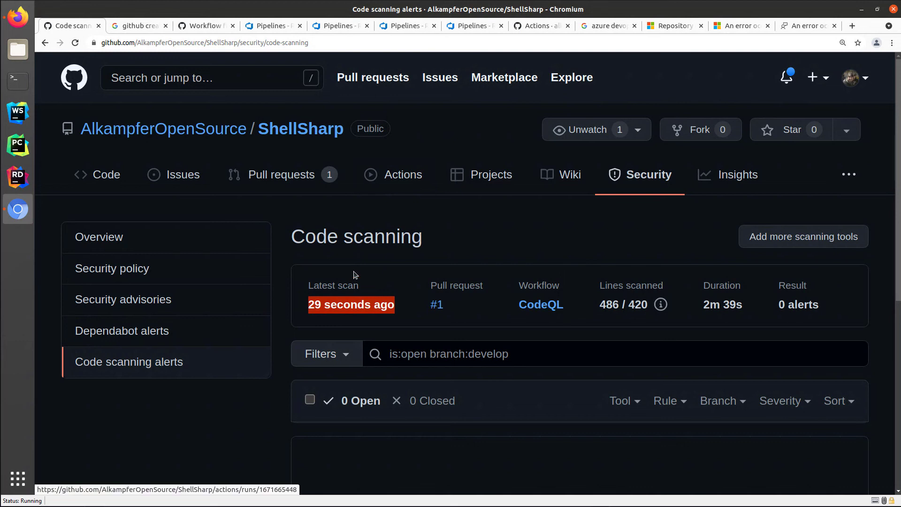
Review the Actions workflow runs, then switch to the open pull requests list.
left_click(404, 175)
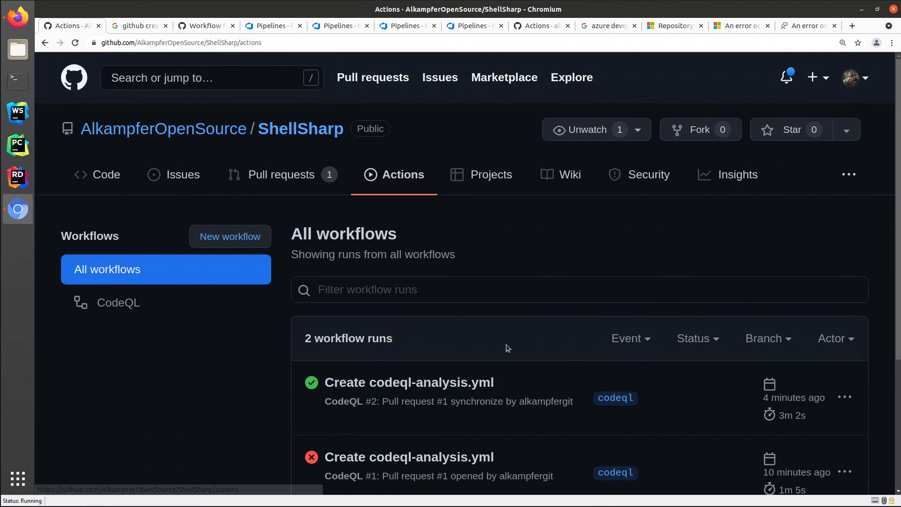
scroll("down", 3)
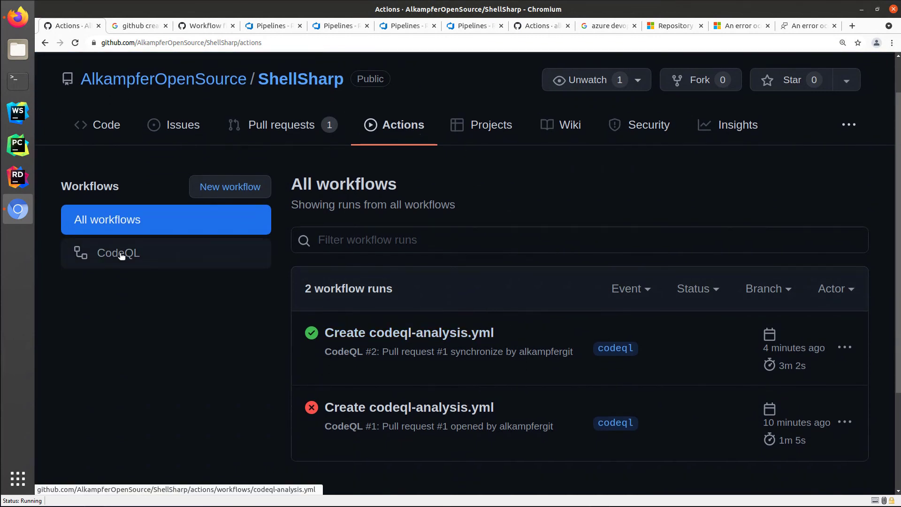
mouse_move(409, 406)
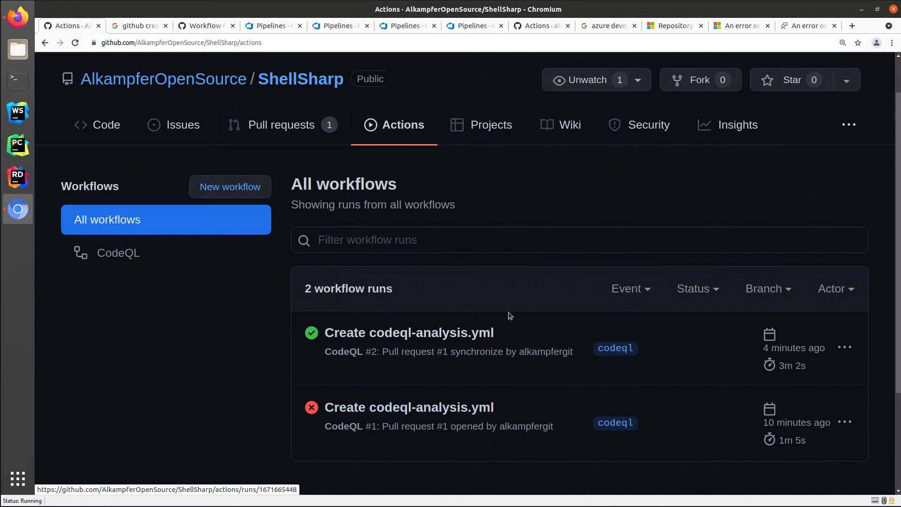
mouse_move(410, 332)
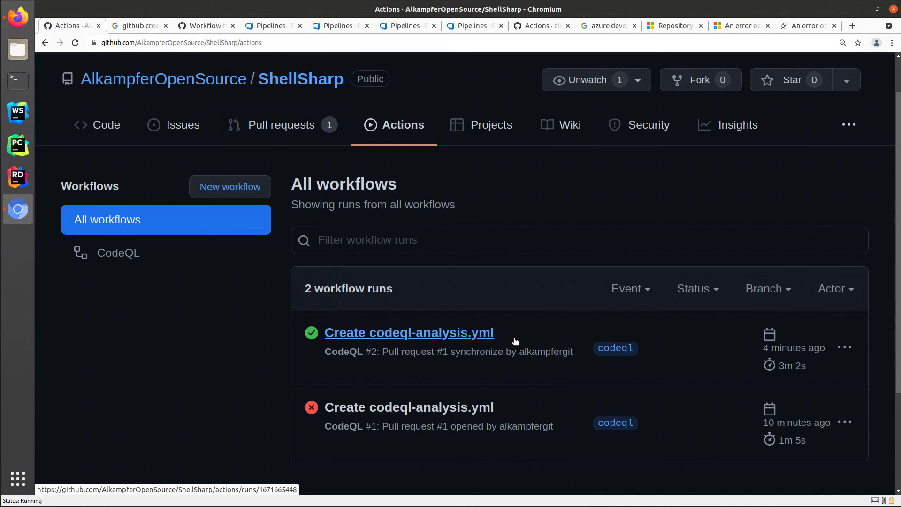
left_click(281, 125)
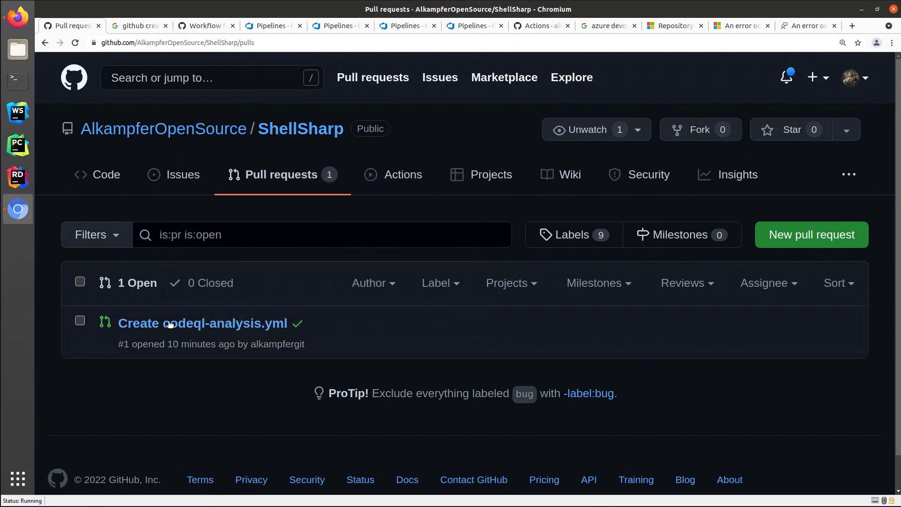
Review pull request #1 'Create codeql-analysis.yml' commits and its changed file.
left_click(203, 322)
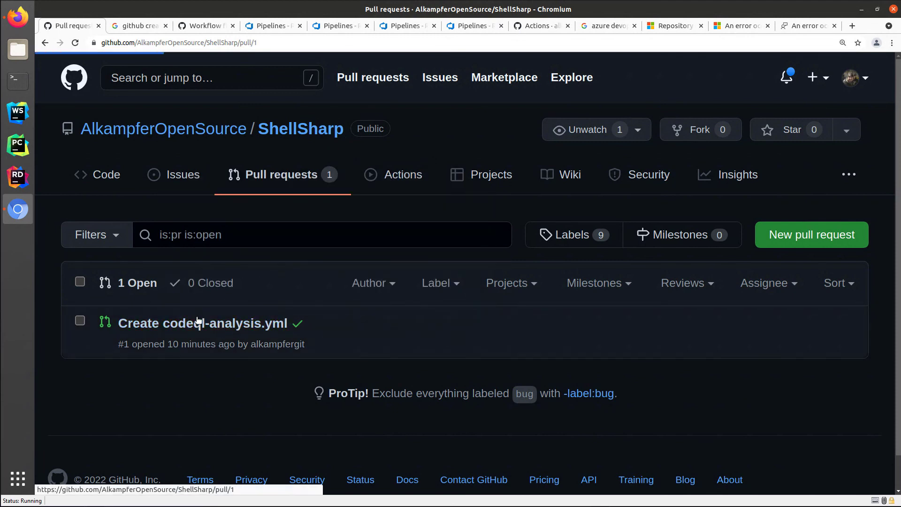
left_click(190, 323)
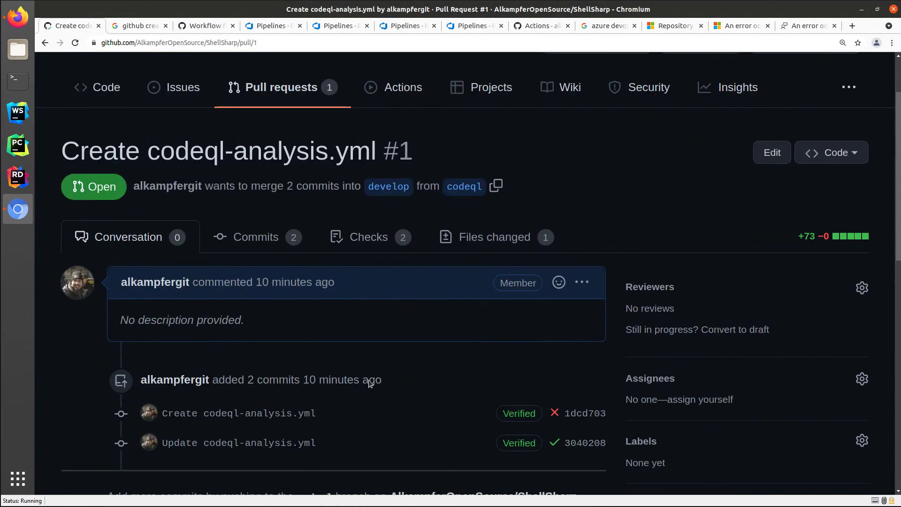
left_click(255, 237)
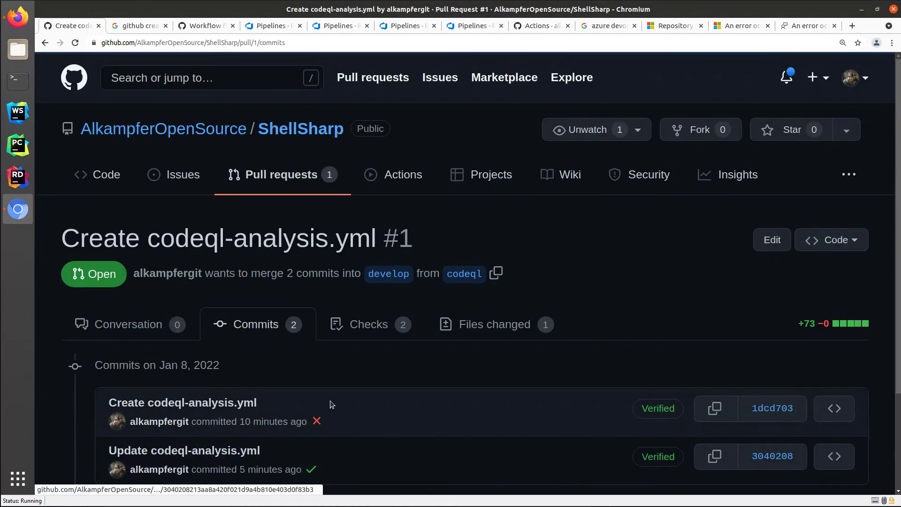
left_click(492, 324)
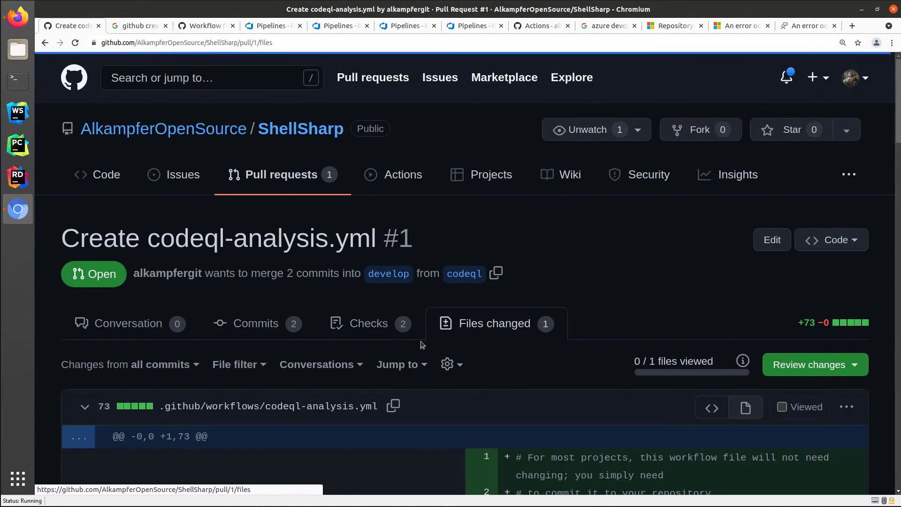
scroll("down", 3)
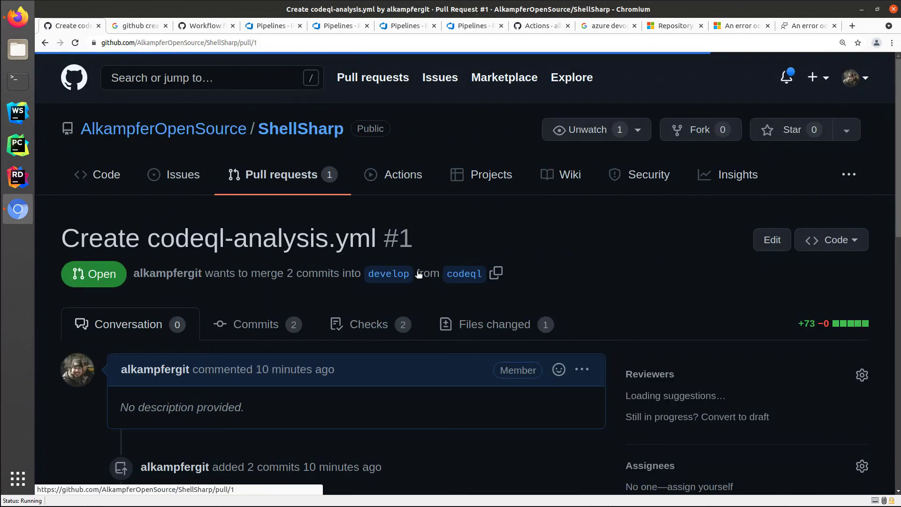
On the Conversation page, show all checks to list the two passing CodeQL checks.
scroll("down", 3)
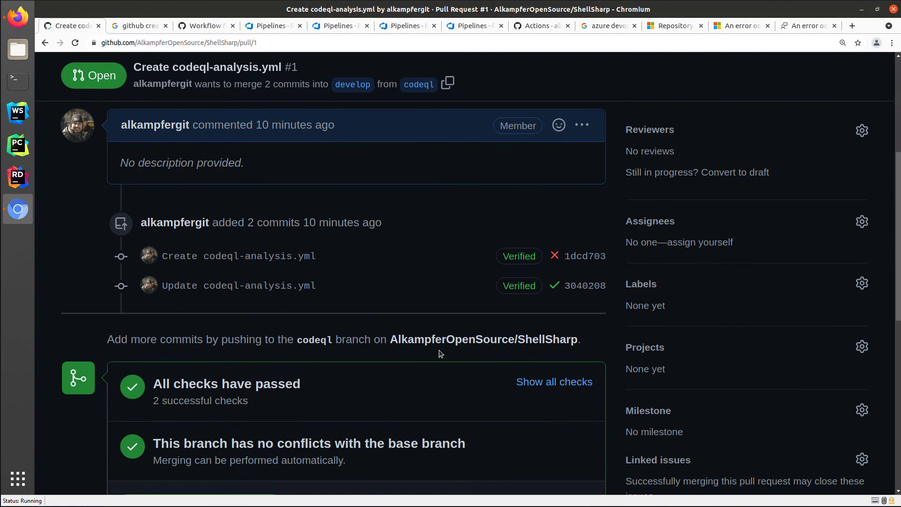
scroll("down", 3)
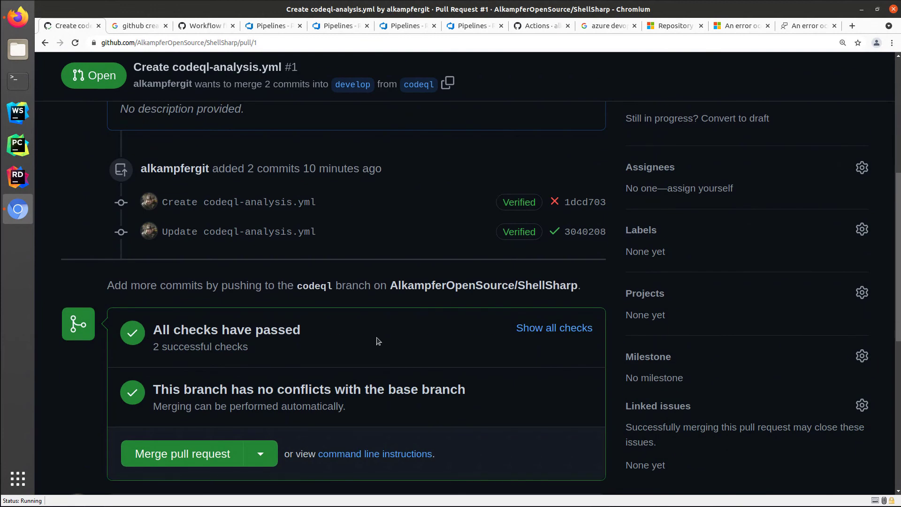
left_click(554, 327)
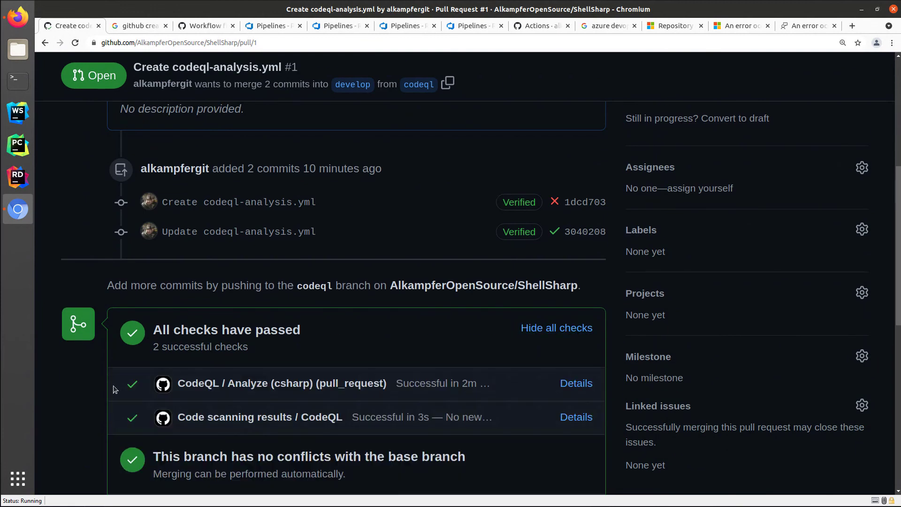
mouse_move(178, 388)
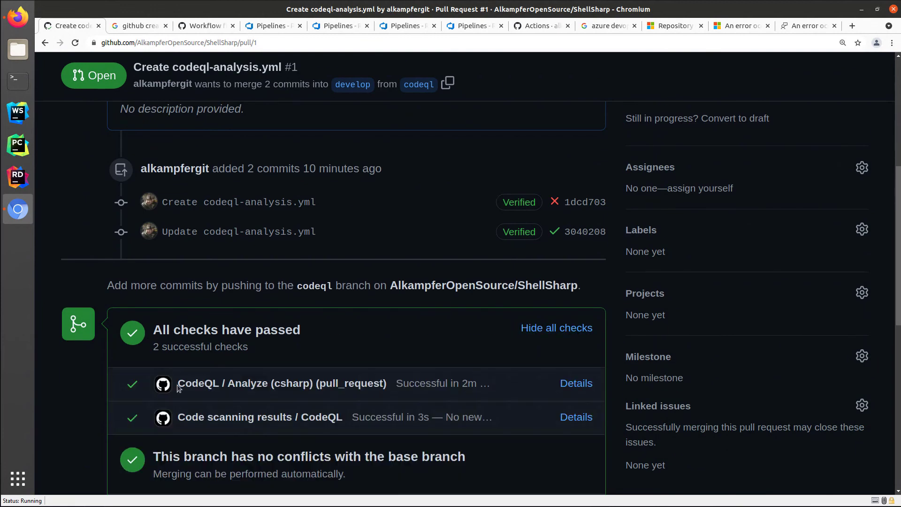
mouse_move(176, 391)
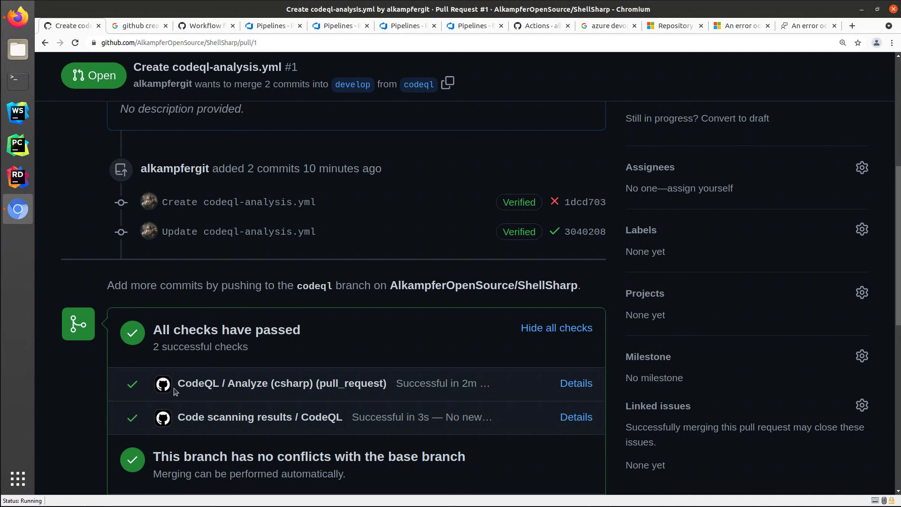
scroll("down", 3)
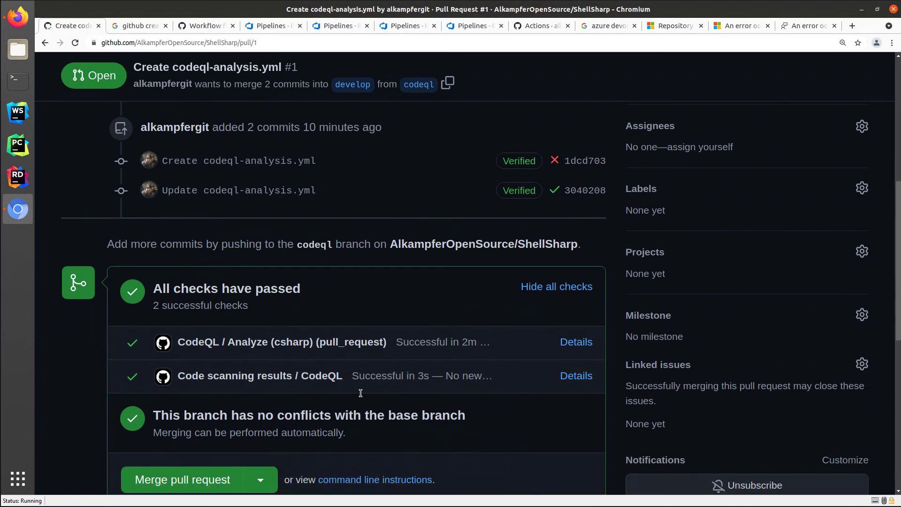
Rebase and merge pull request #1 from codeql into develop.
left_click(259, 421)
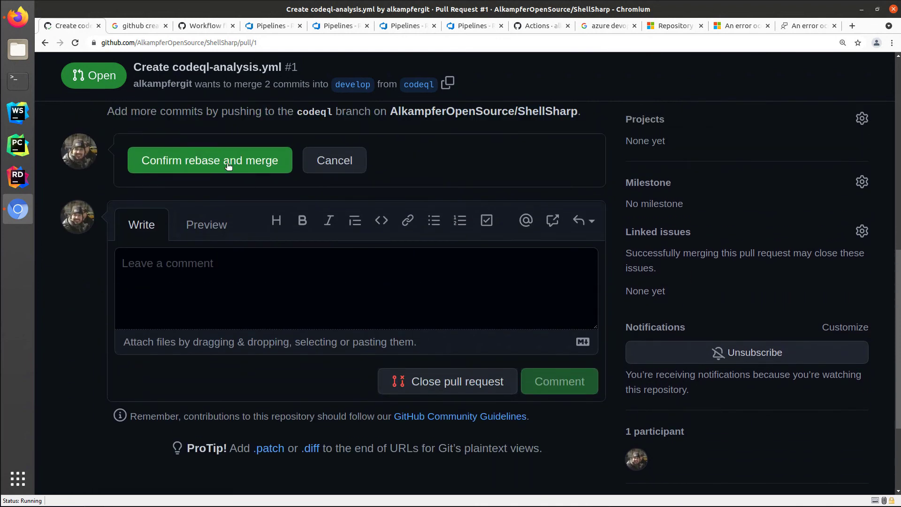
left_click(209, 160)
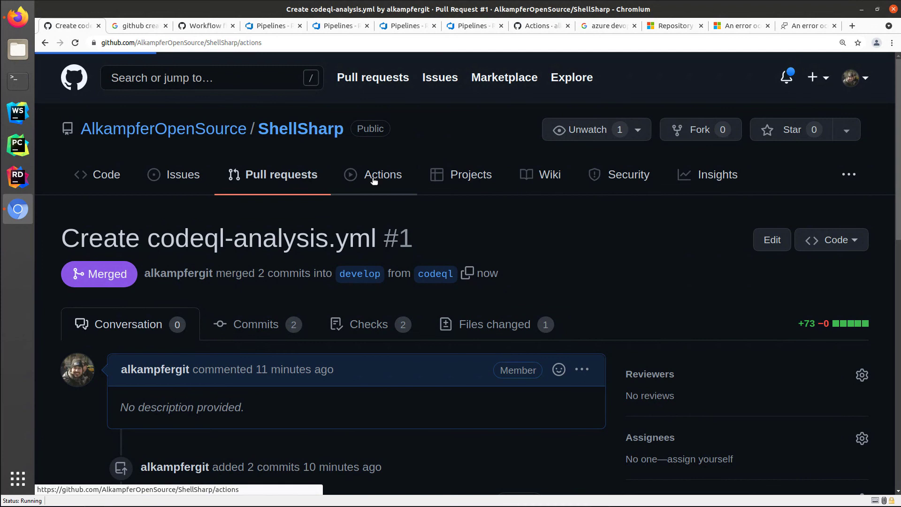
View the new CodeQL run on develop and its code scanning alerts showing 0.
left_click(382, 175)
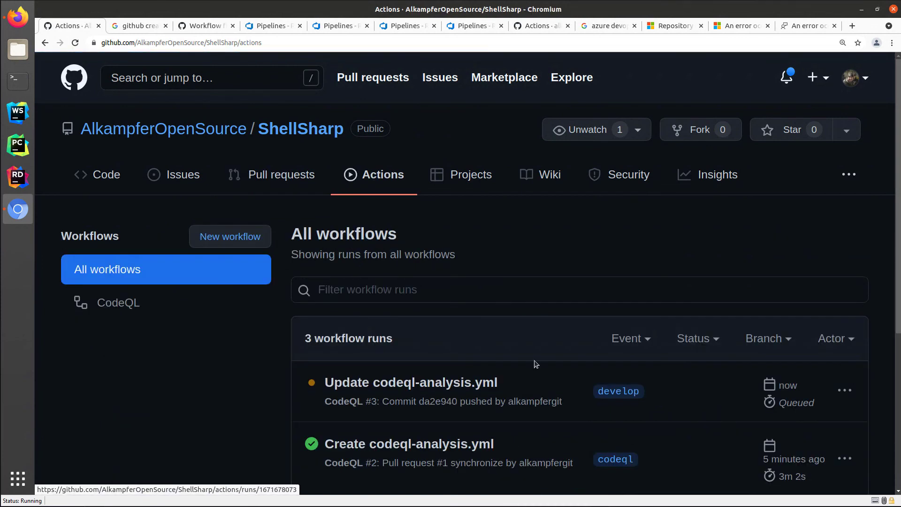
scroll("down", 3)
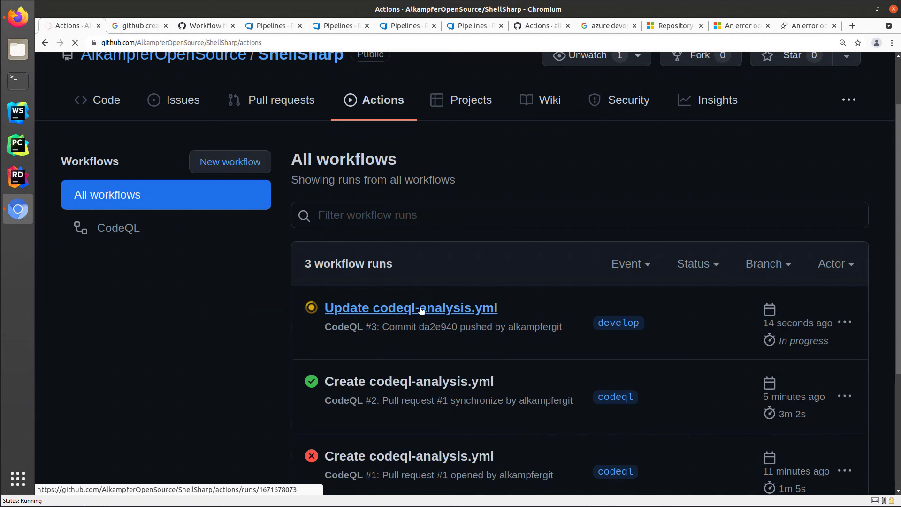
mouse_move(403, 310)
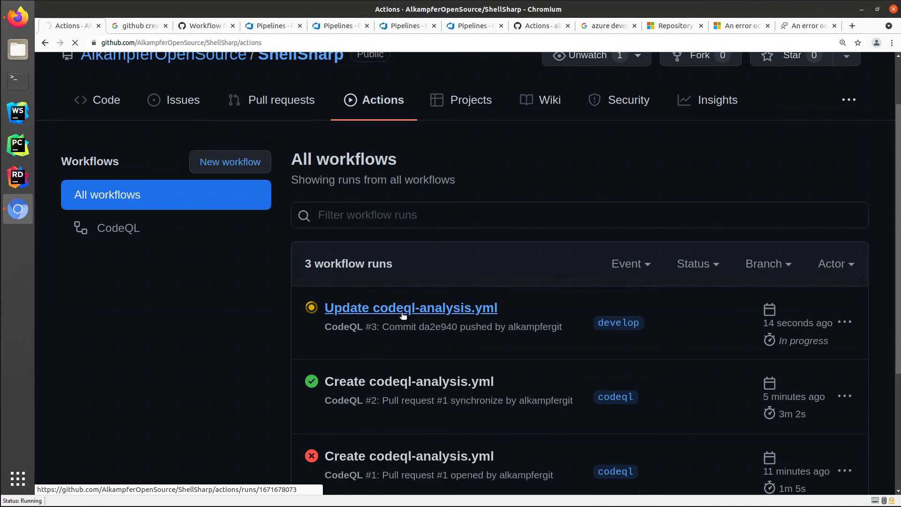
left_click(410, 308)
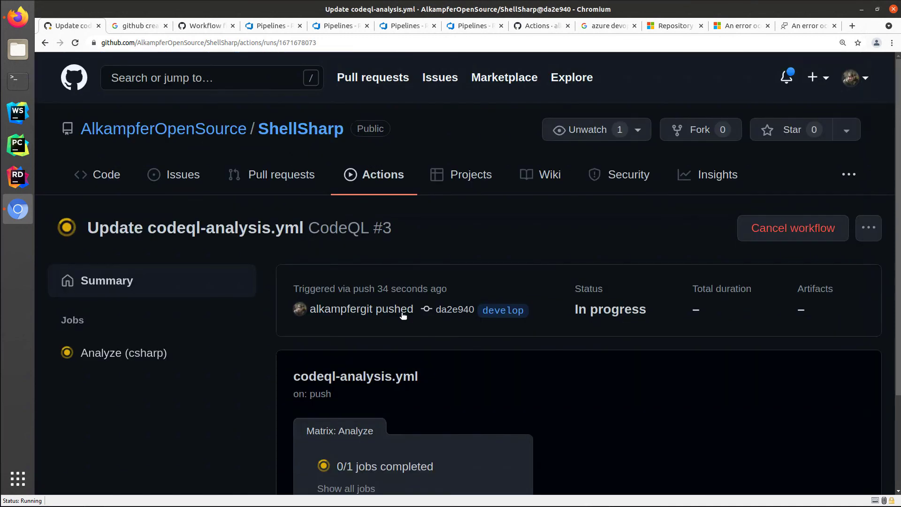
left_click(630, 174)
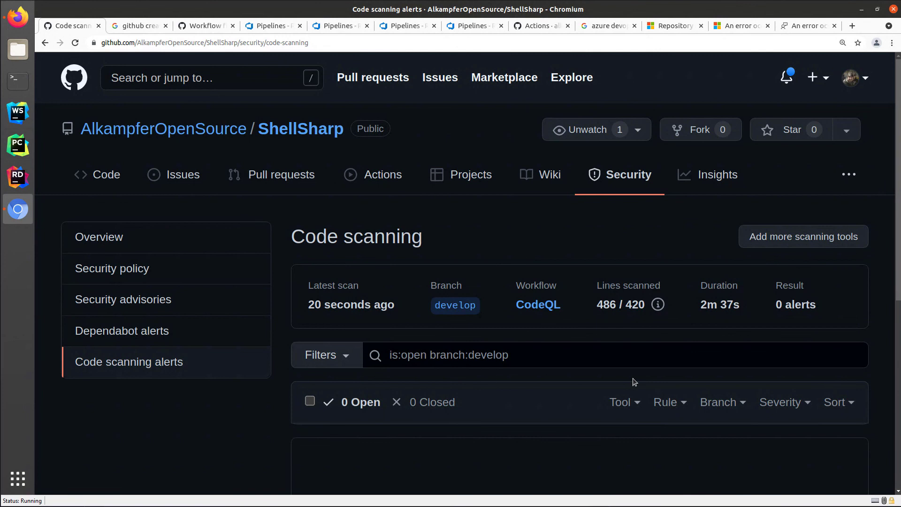
mouse_move(628, 177)
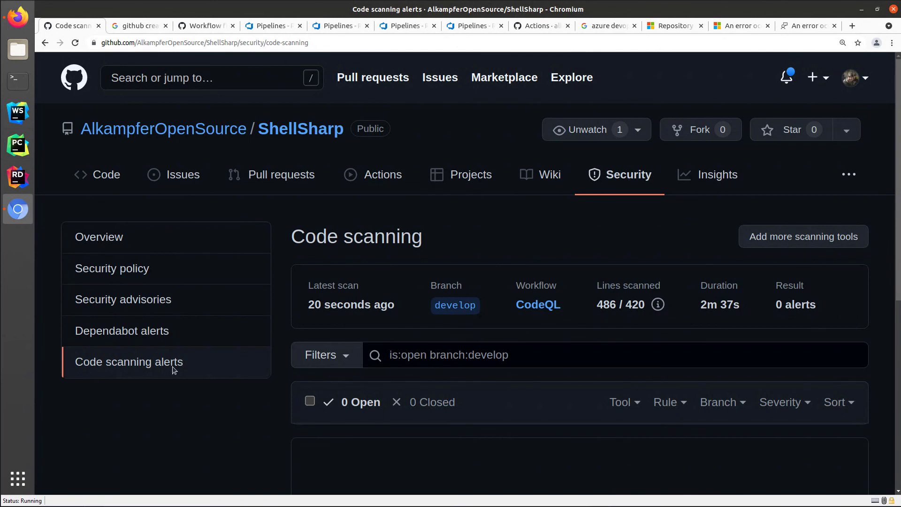
mouse_move(449, 327)
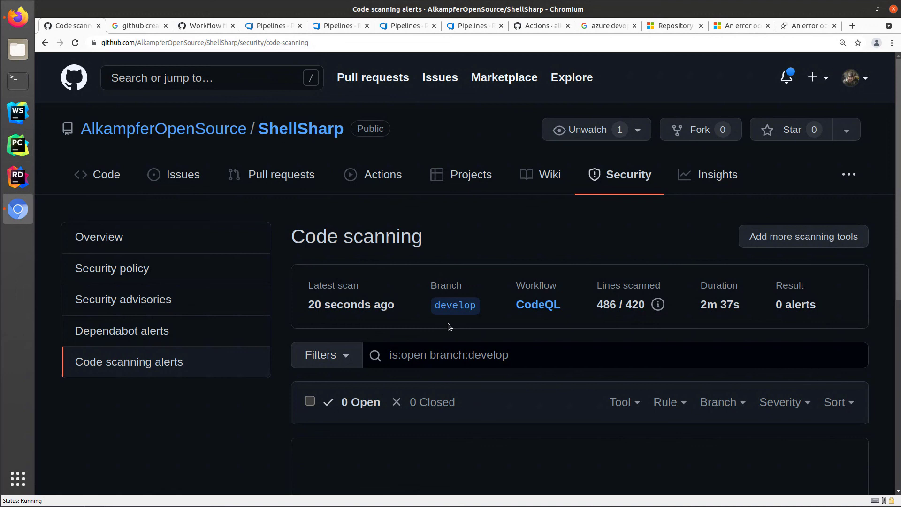
mouse_move(311, 315)
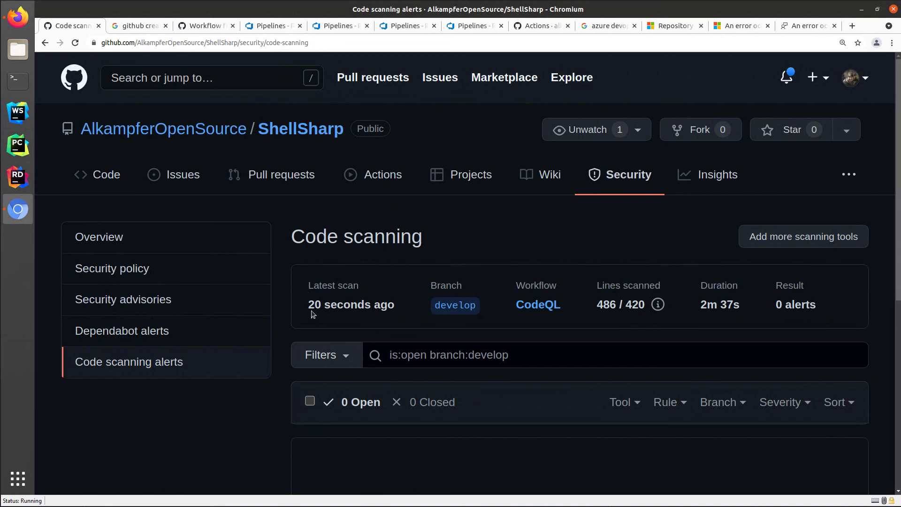
mouse_move(469, 316)
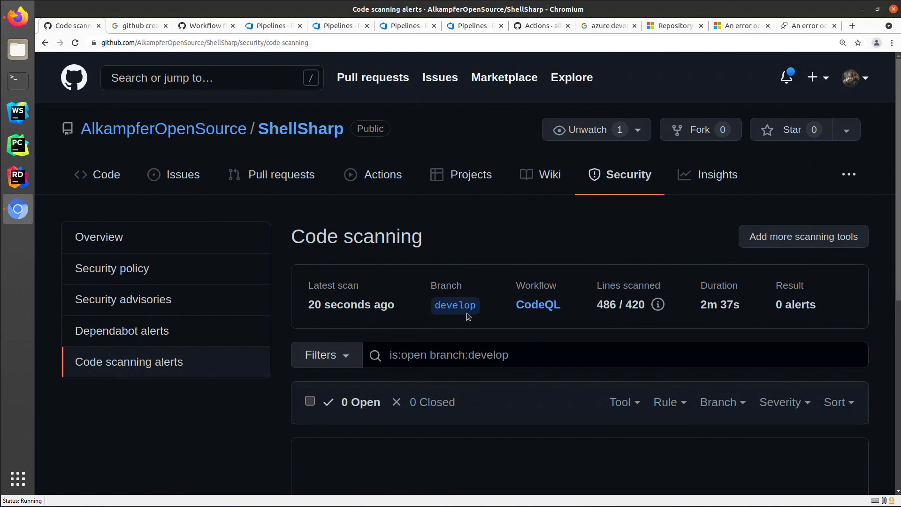
mouse_move(565, 318)
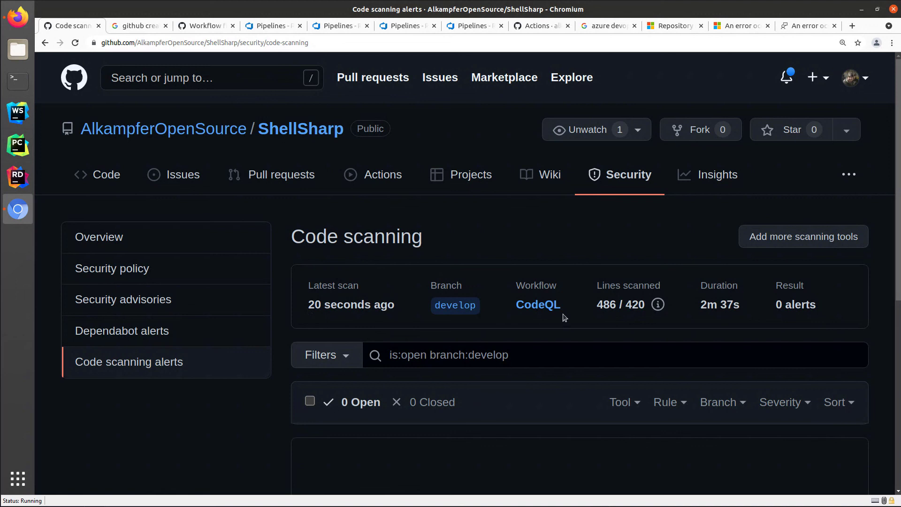
mouse_move(453, 311)
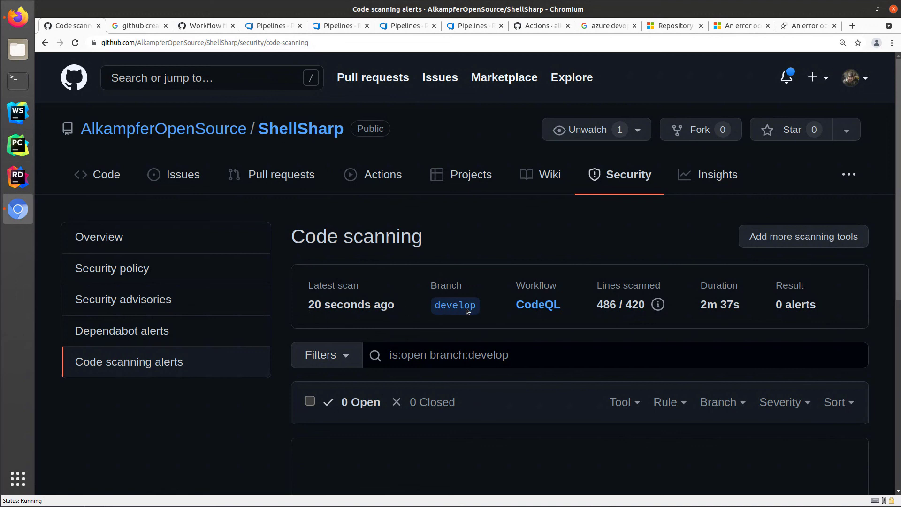
mouse_move(463, 317)
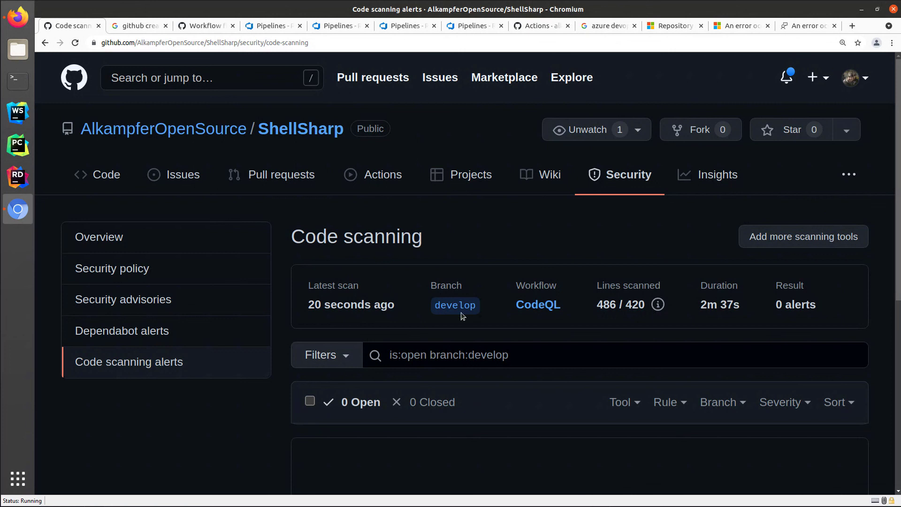
mouse_move(491, 333)
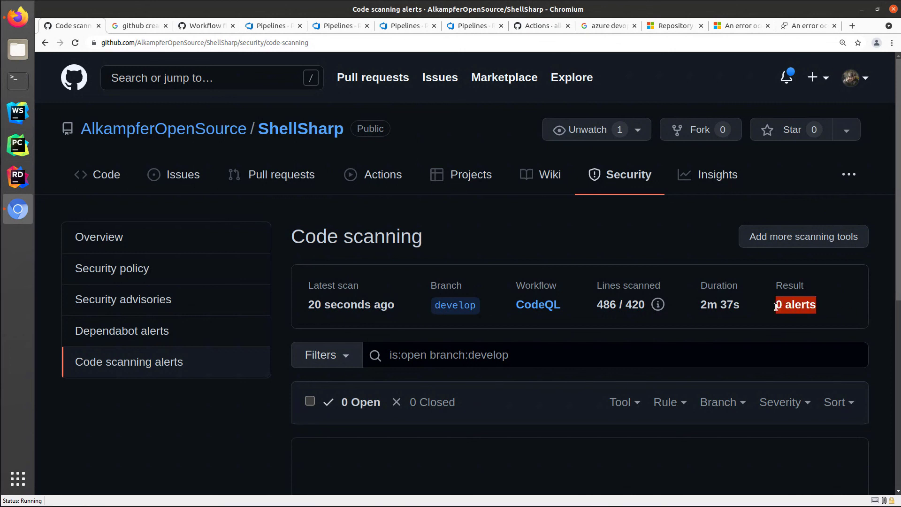
mouse_move(567, 344)
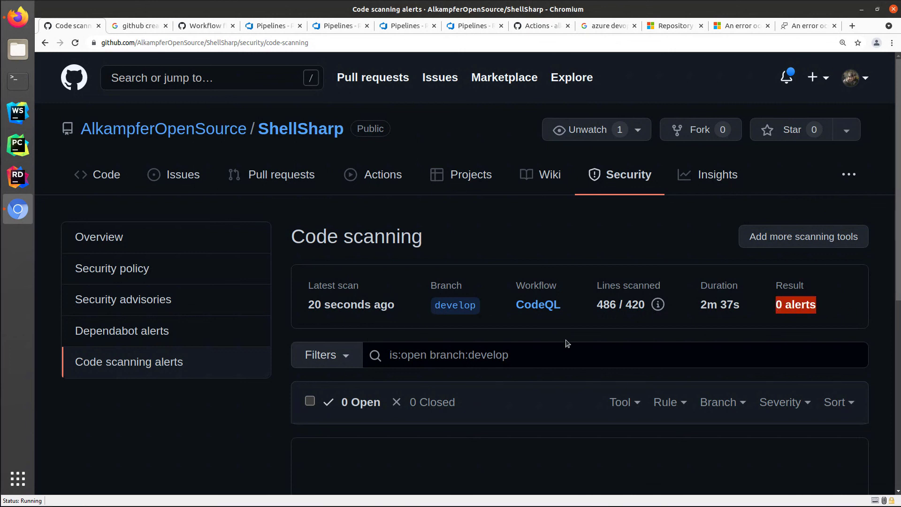
mouse_move(486, 331)
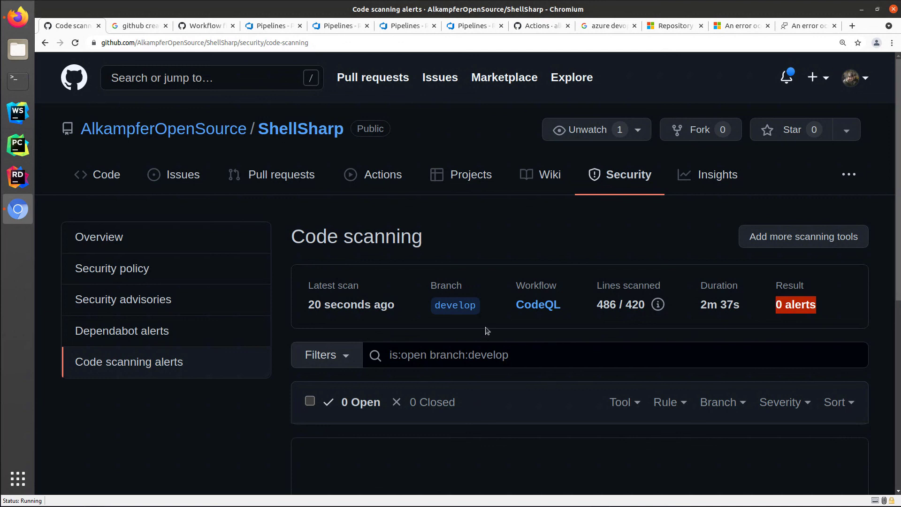
mouse_move(454, 304)
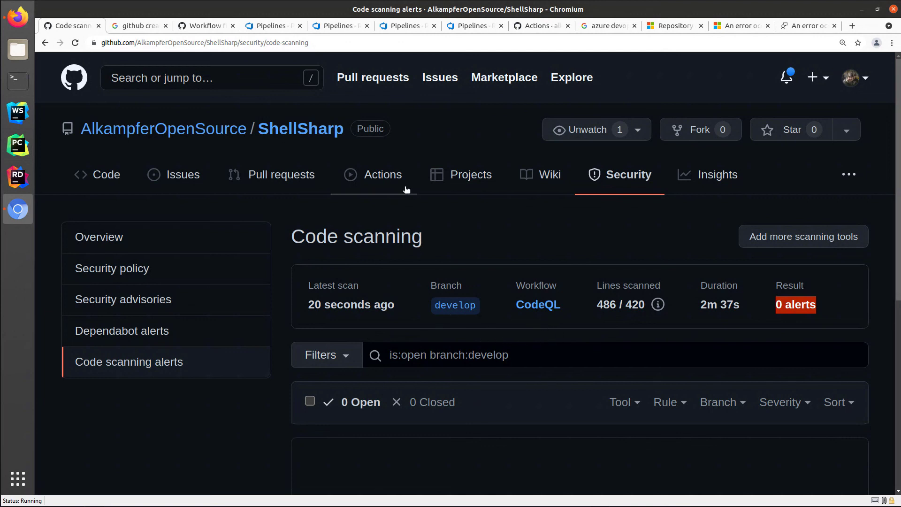
mouse_move(538, 326)
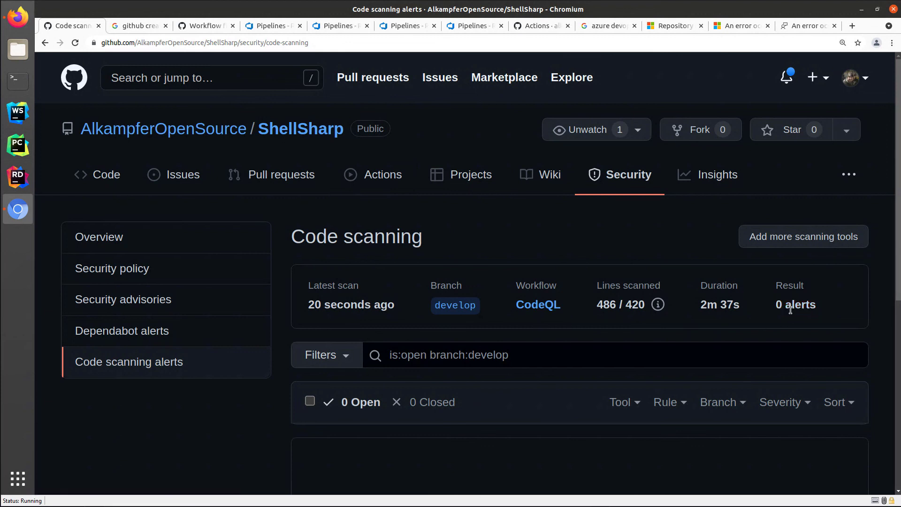
mouse_move(777, 303)
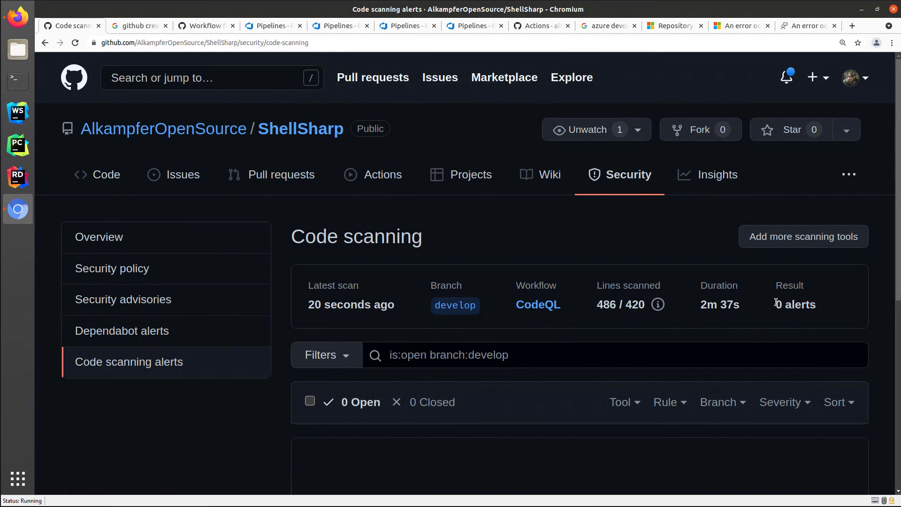